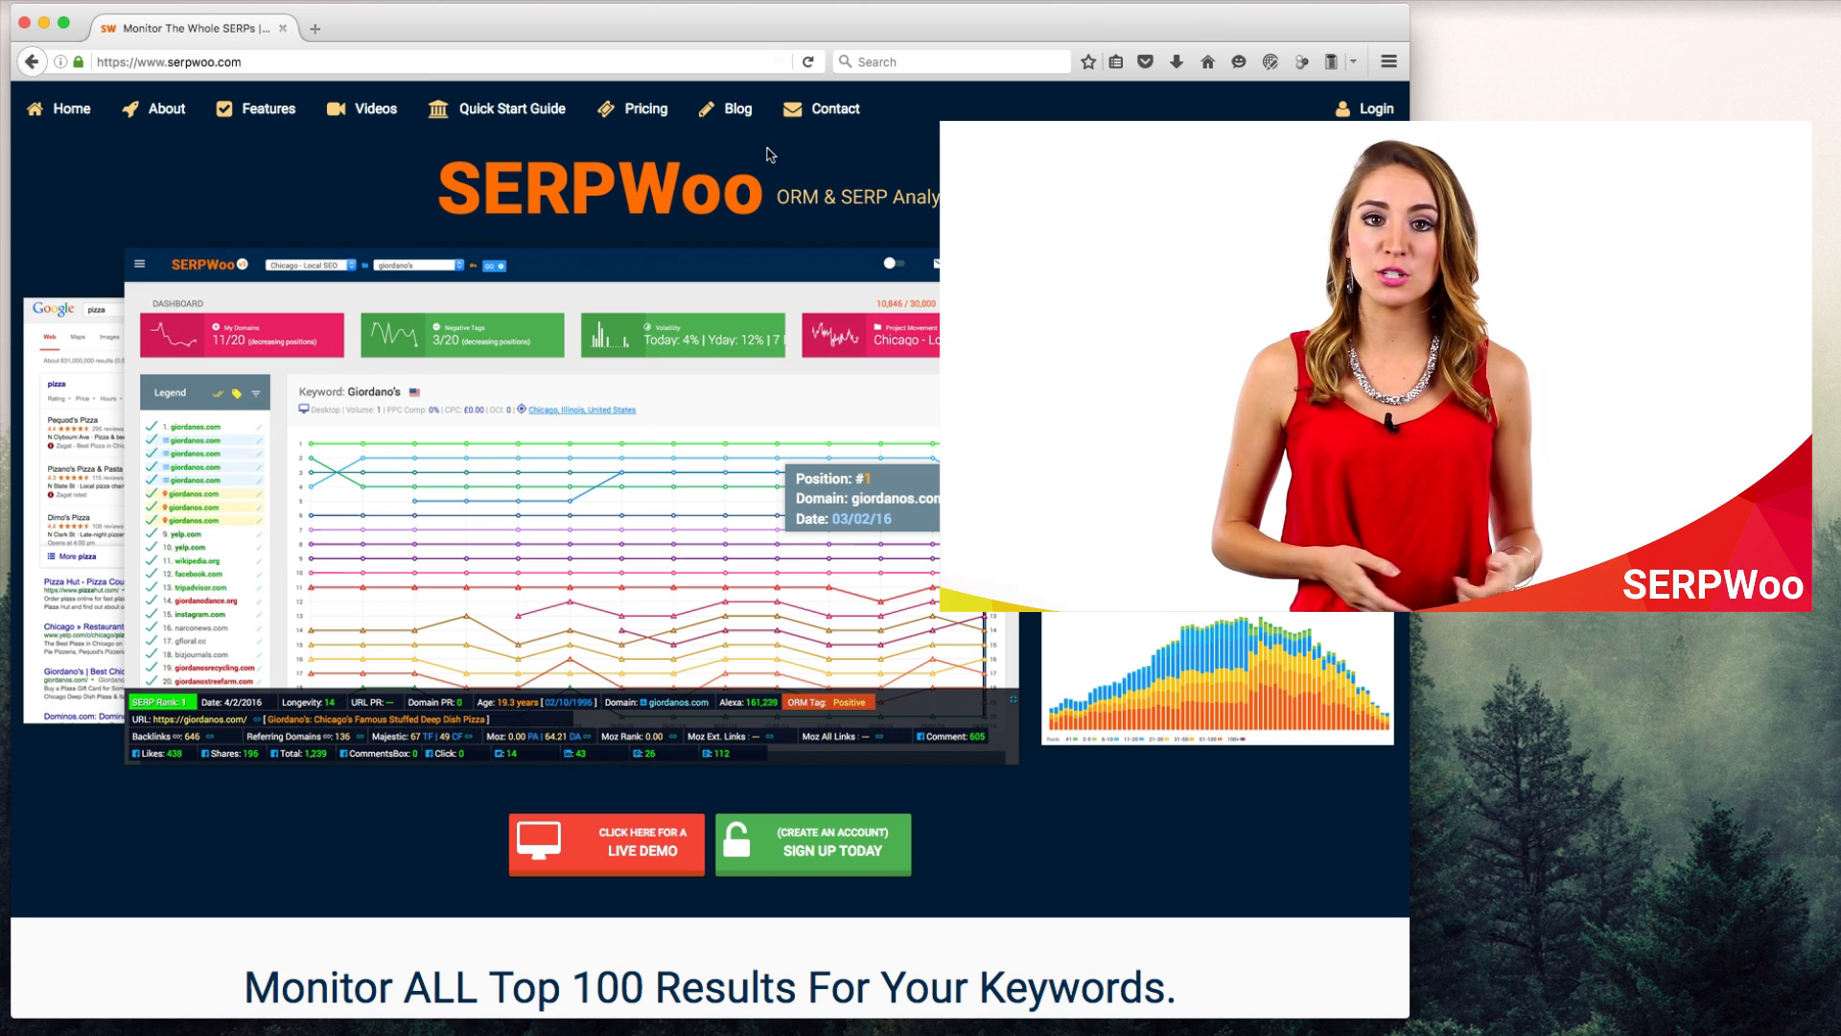
- Scroll down the homepage and launch the live demo dashboard for the Natalie Dormer keyword
scroll("down", 3)
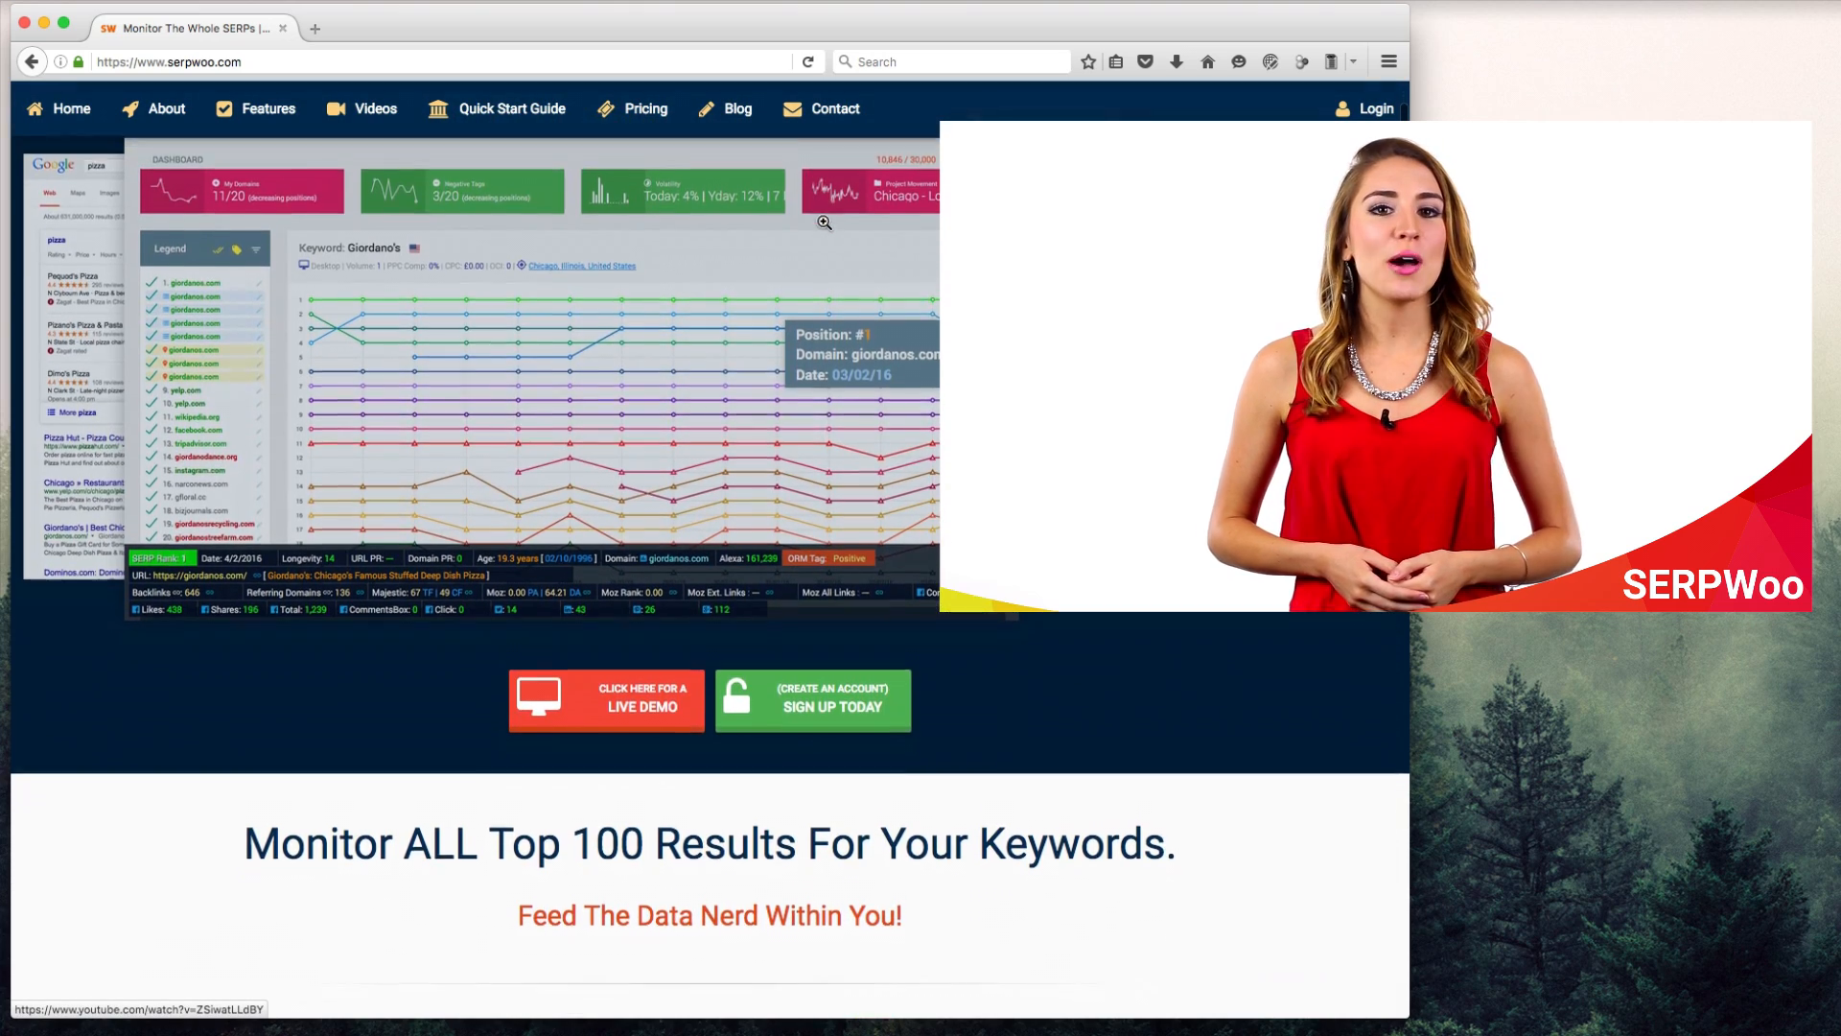
scroll("down", 3)
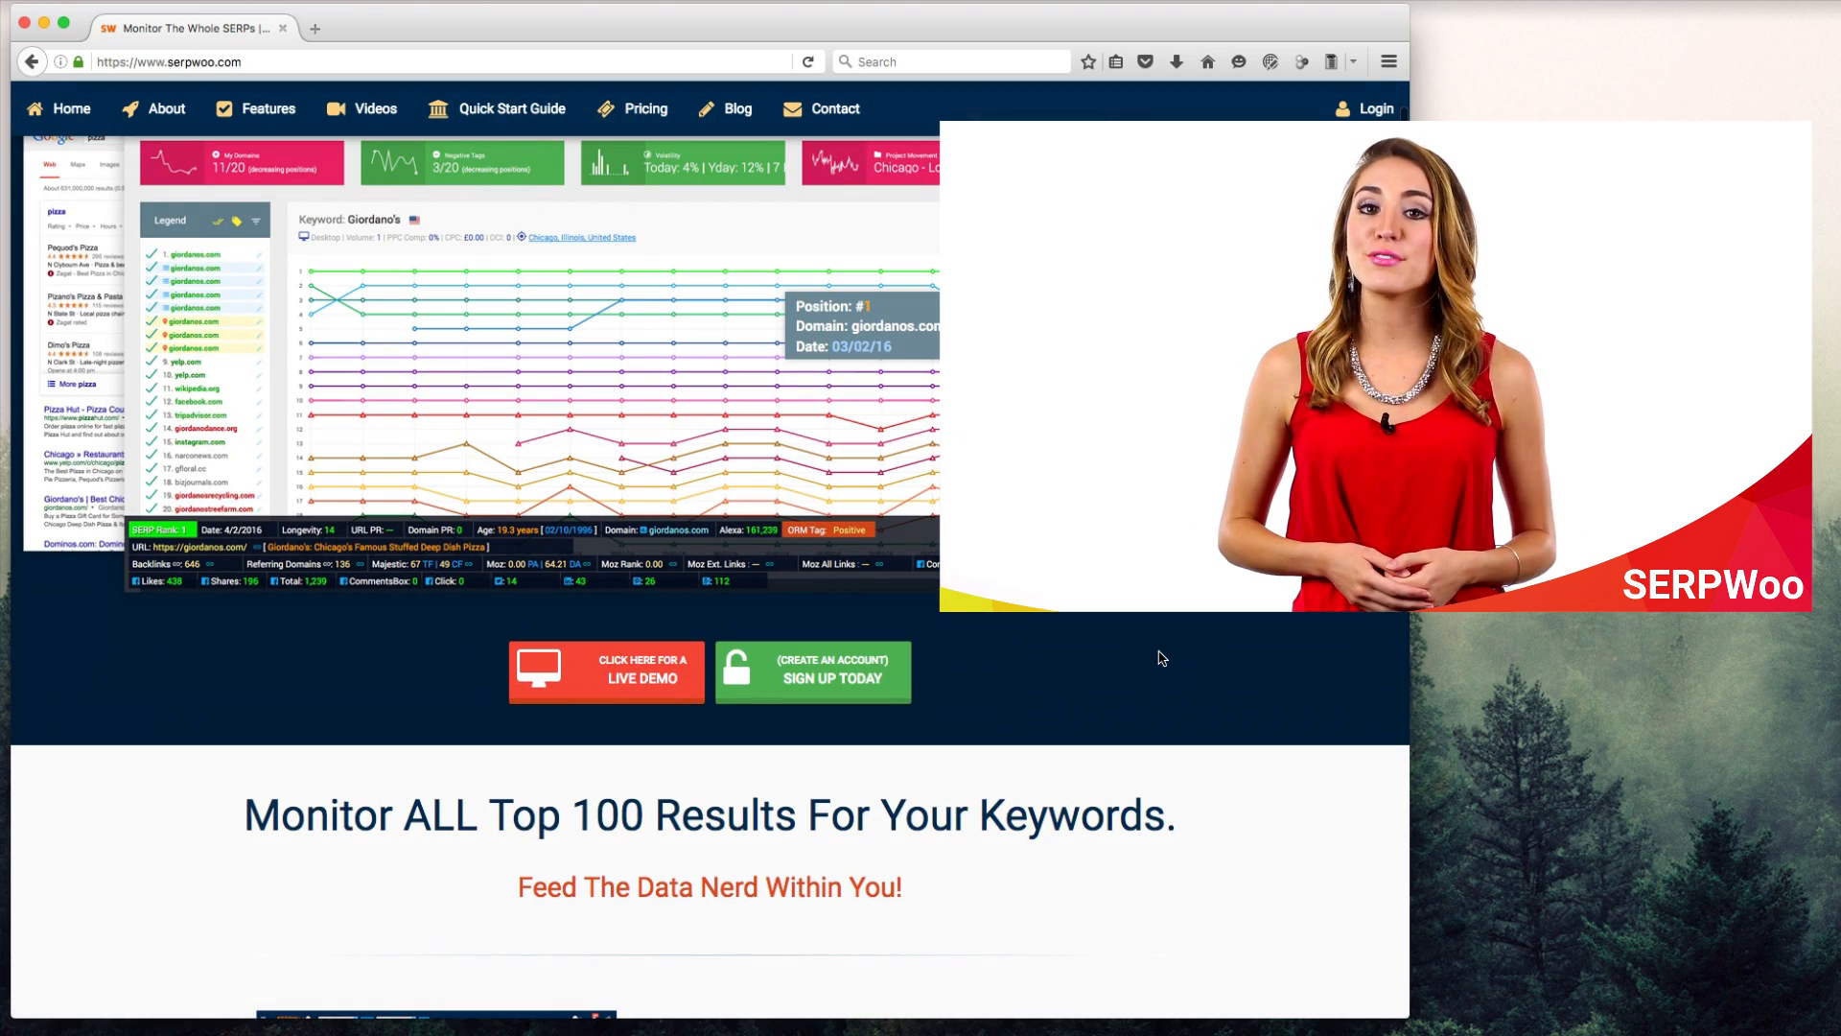
scroll("down", 3)
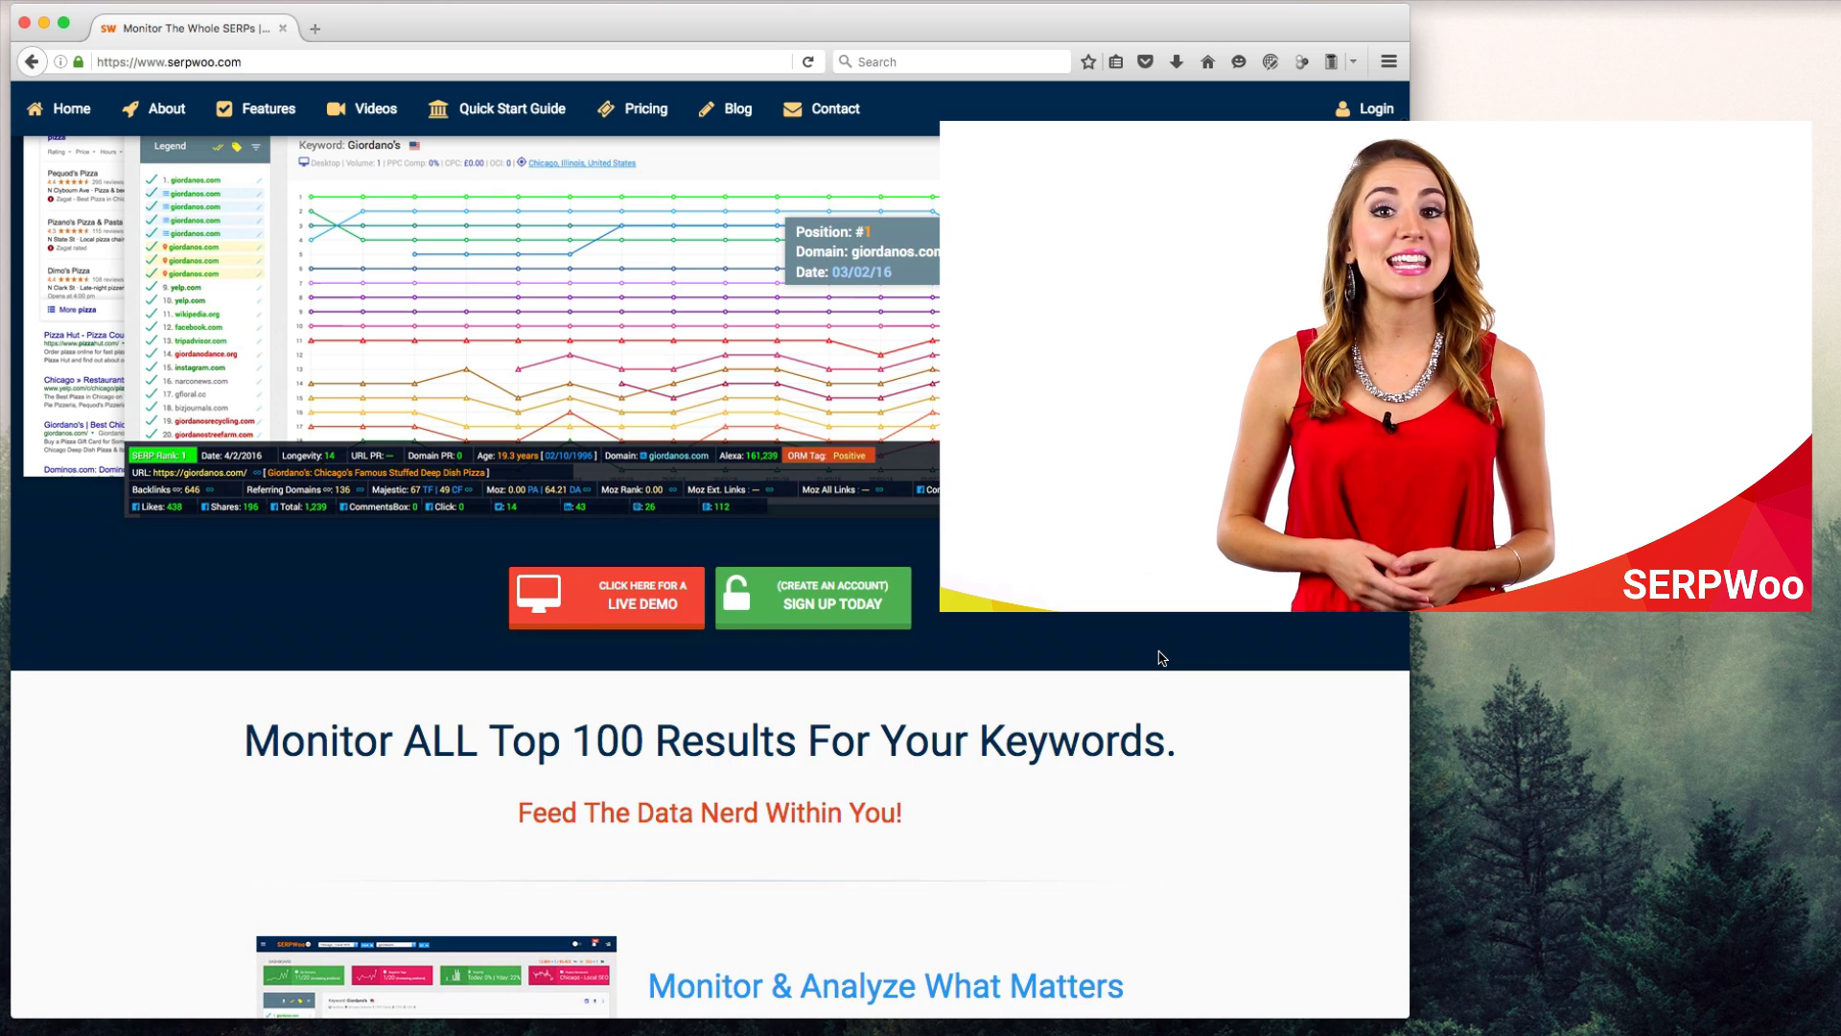
mouse_move(623, 604)
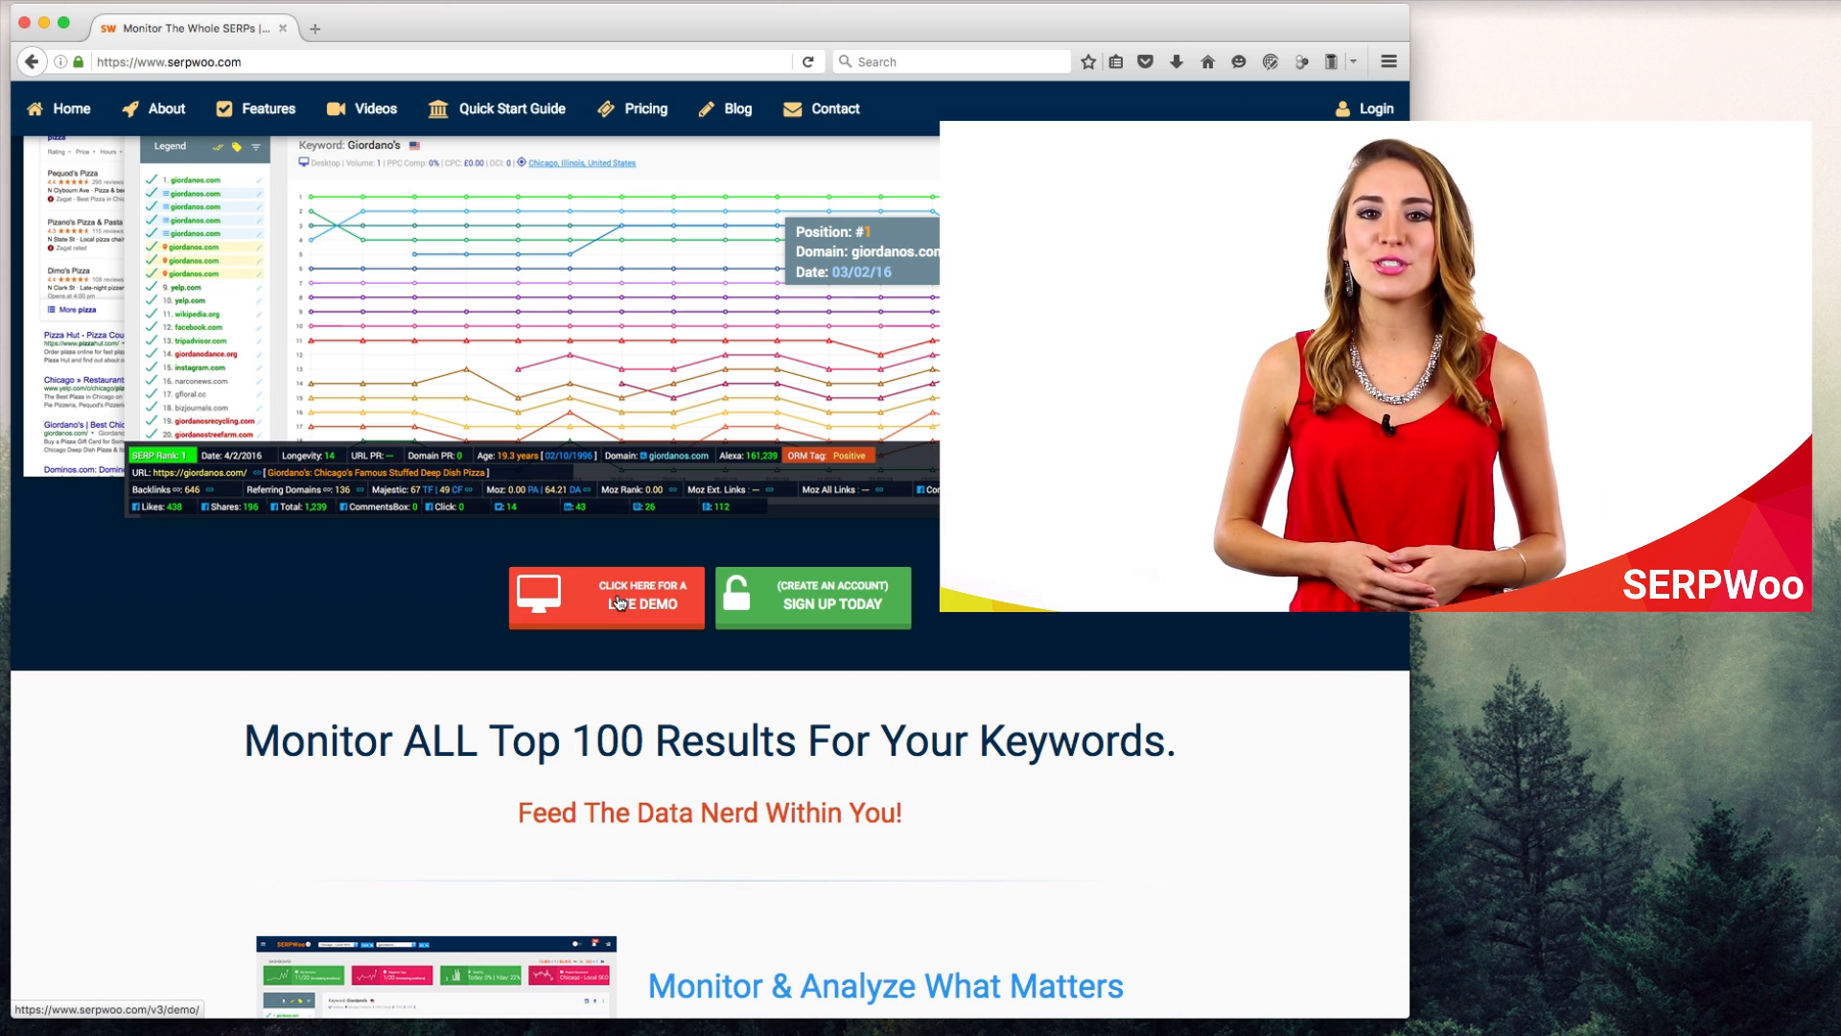
left_click(606, 596)
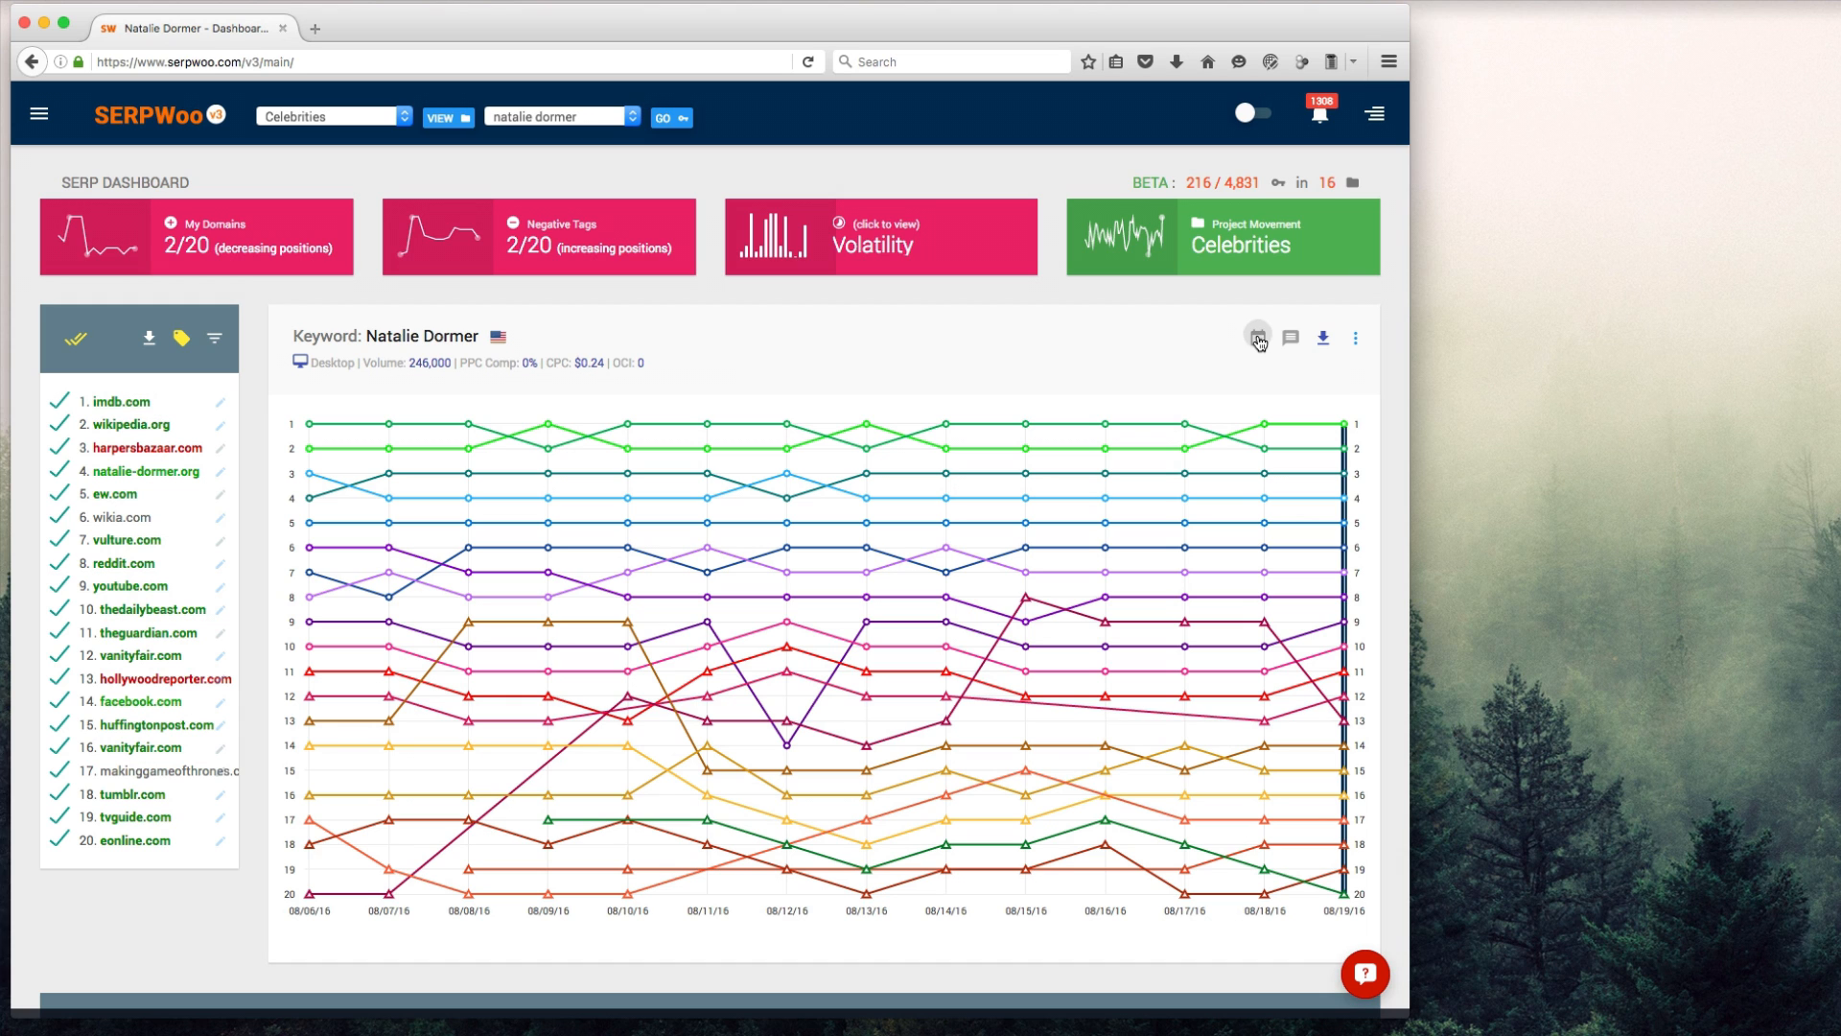
- Set the chart to the 07/23/2016–08/19/2016 range showing the top 100 results
left_click(1258, 338)
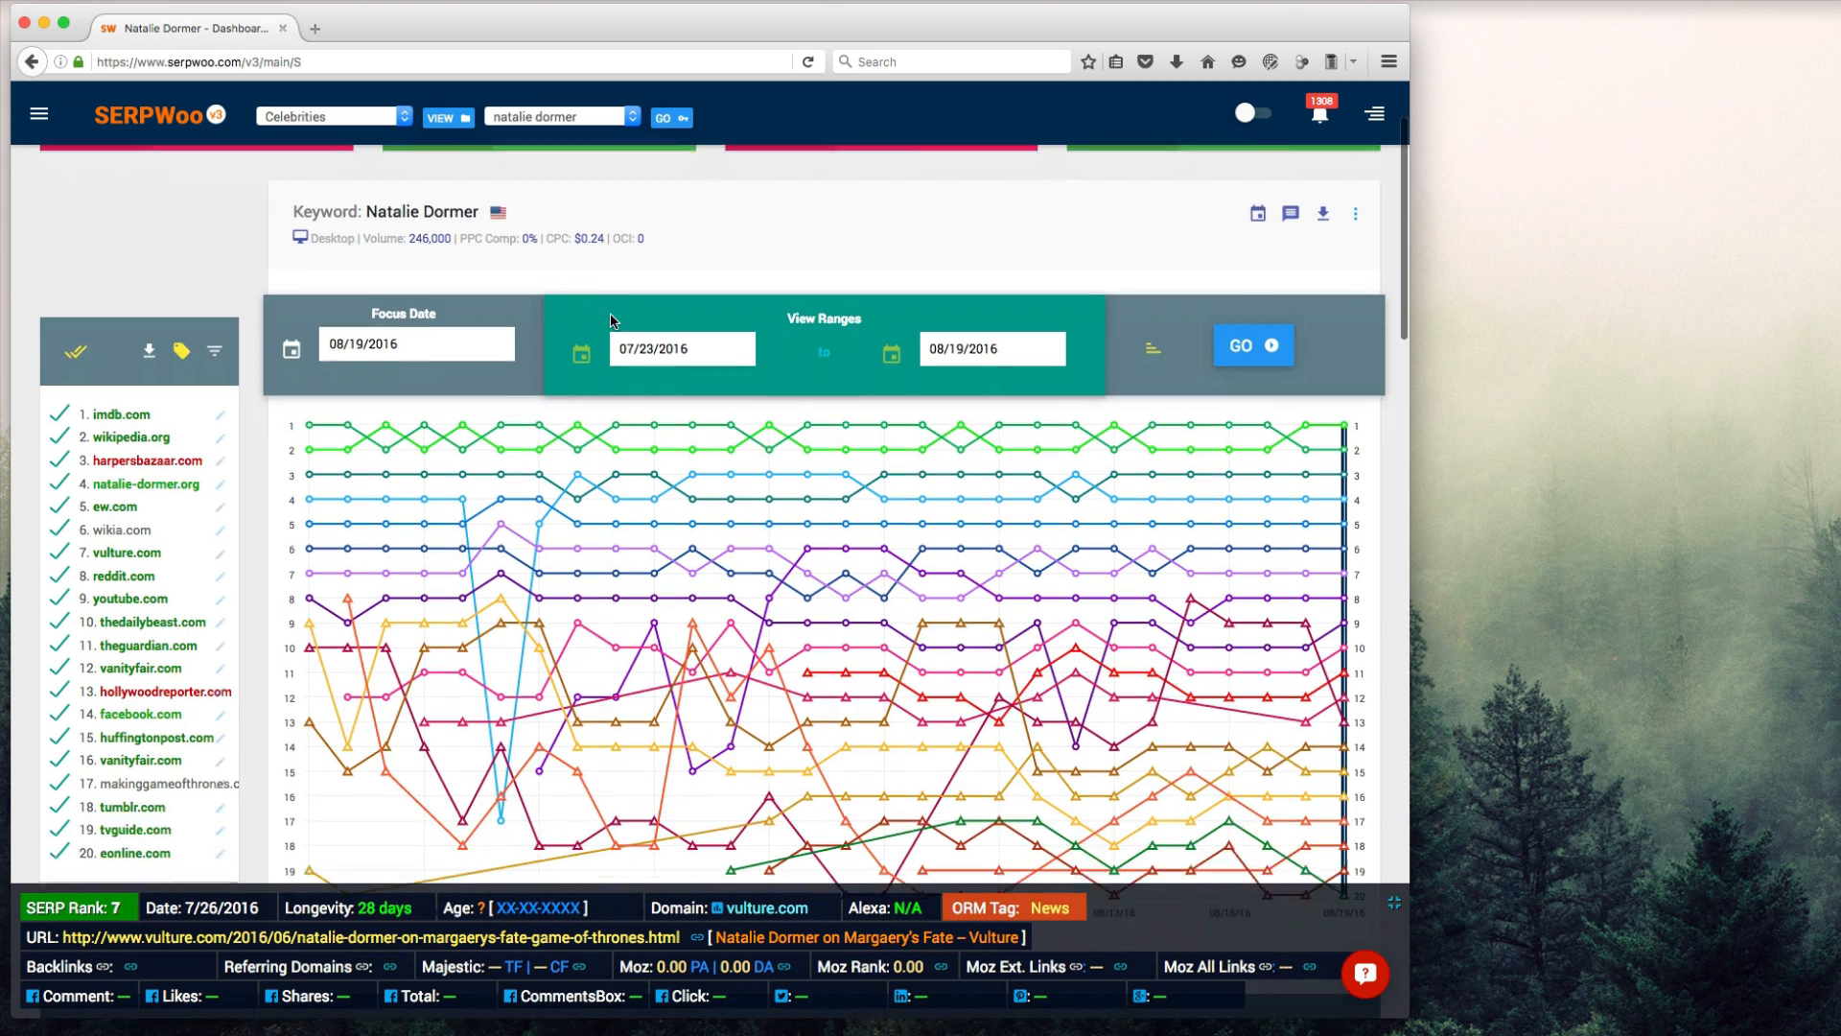
left_click(212, 261)
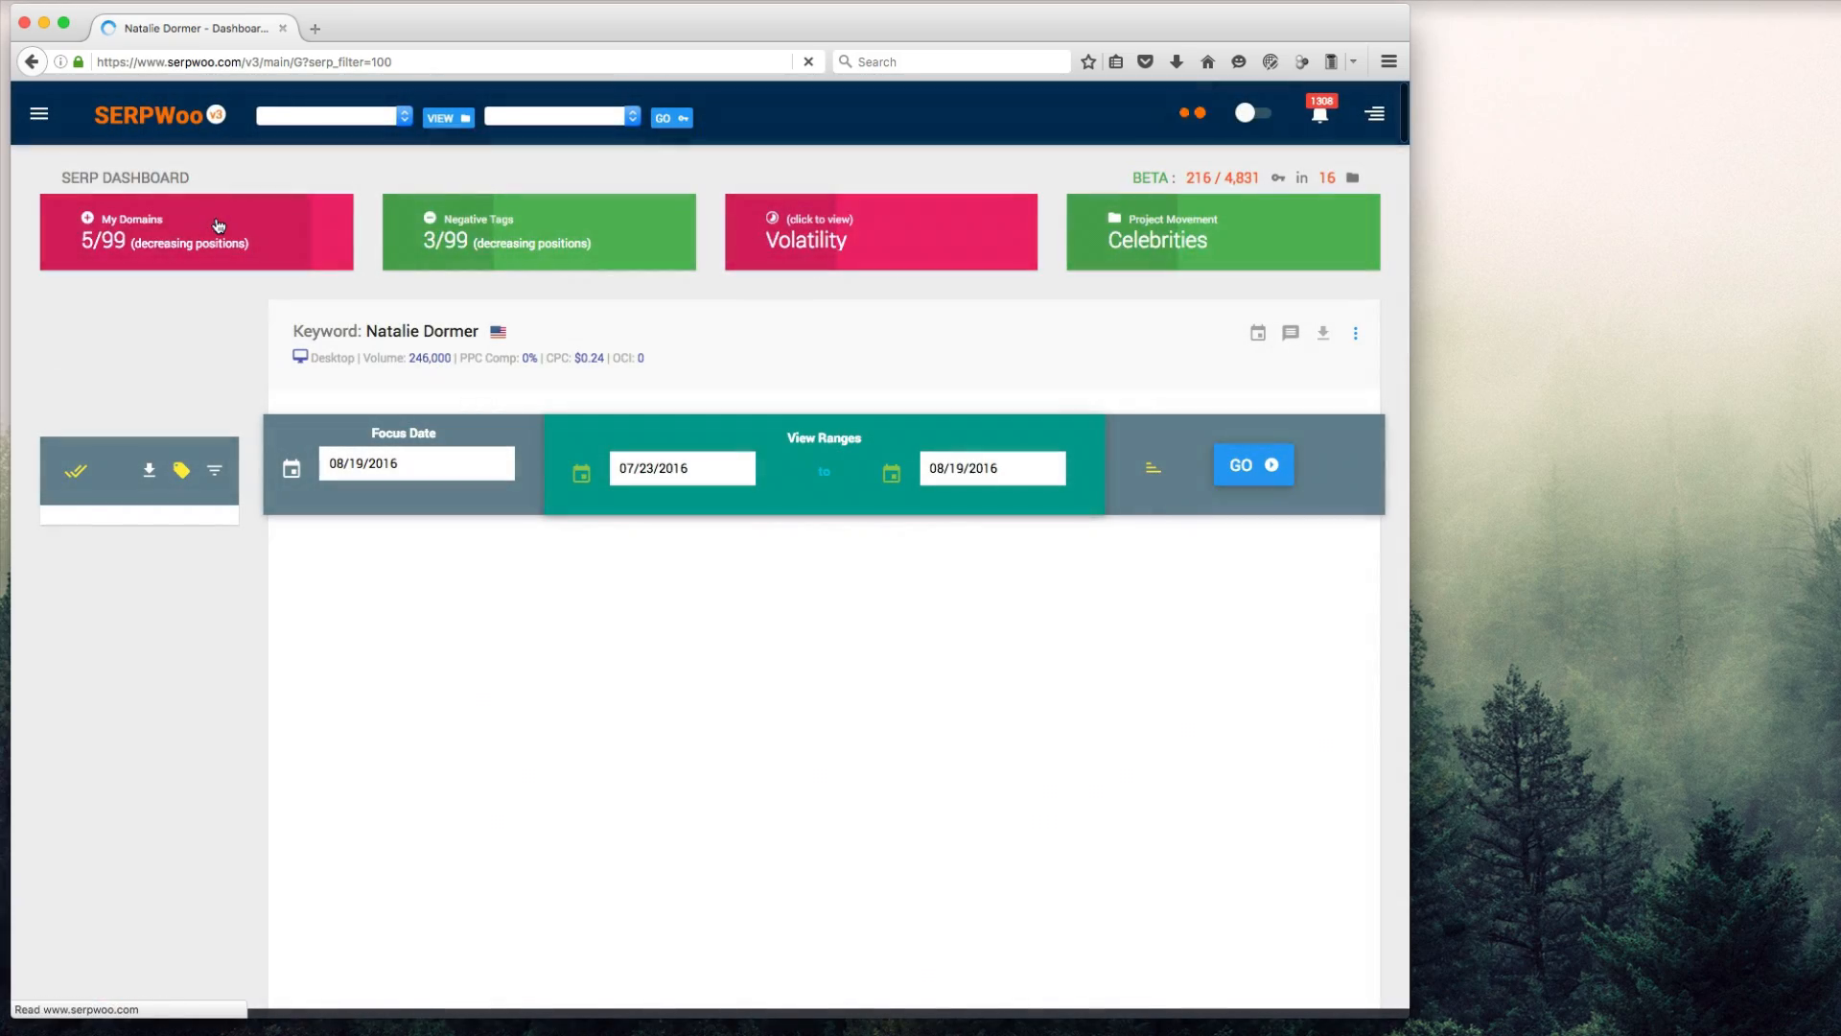
left_click(1250, 464)
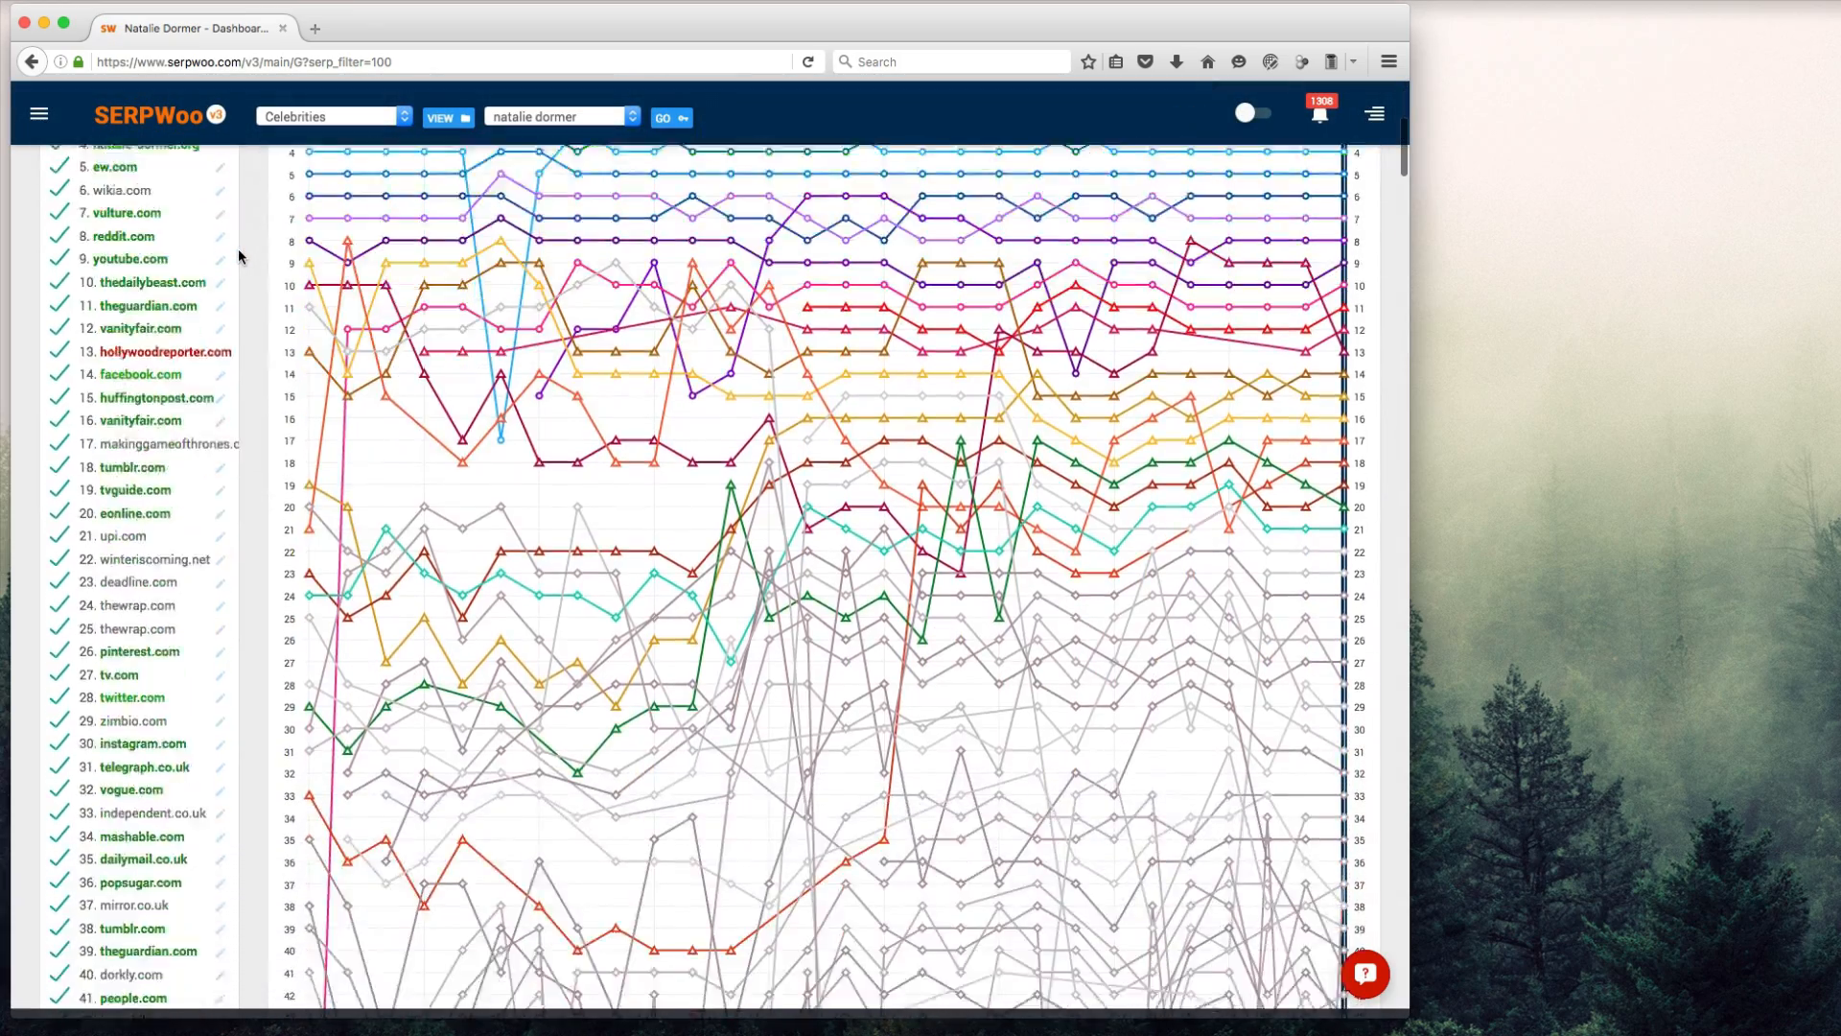
scroll("down", 3)
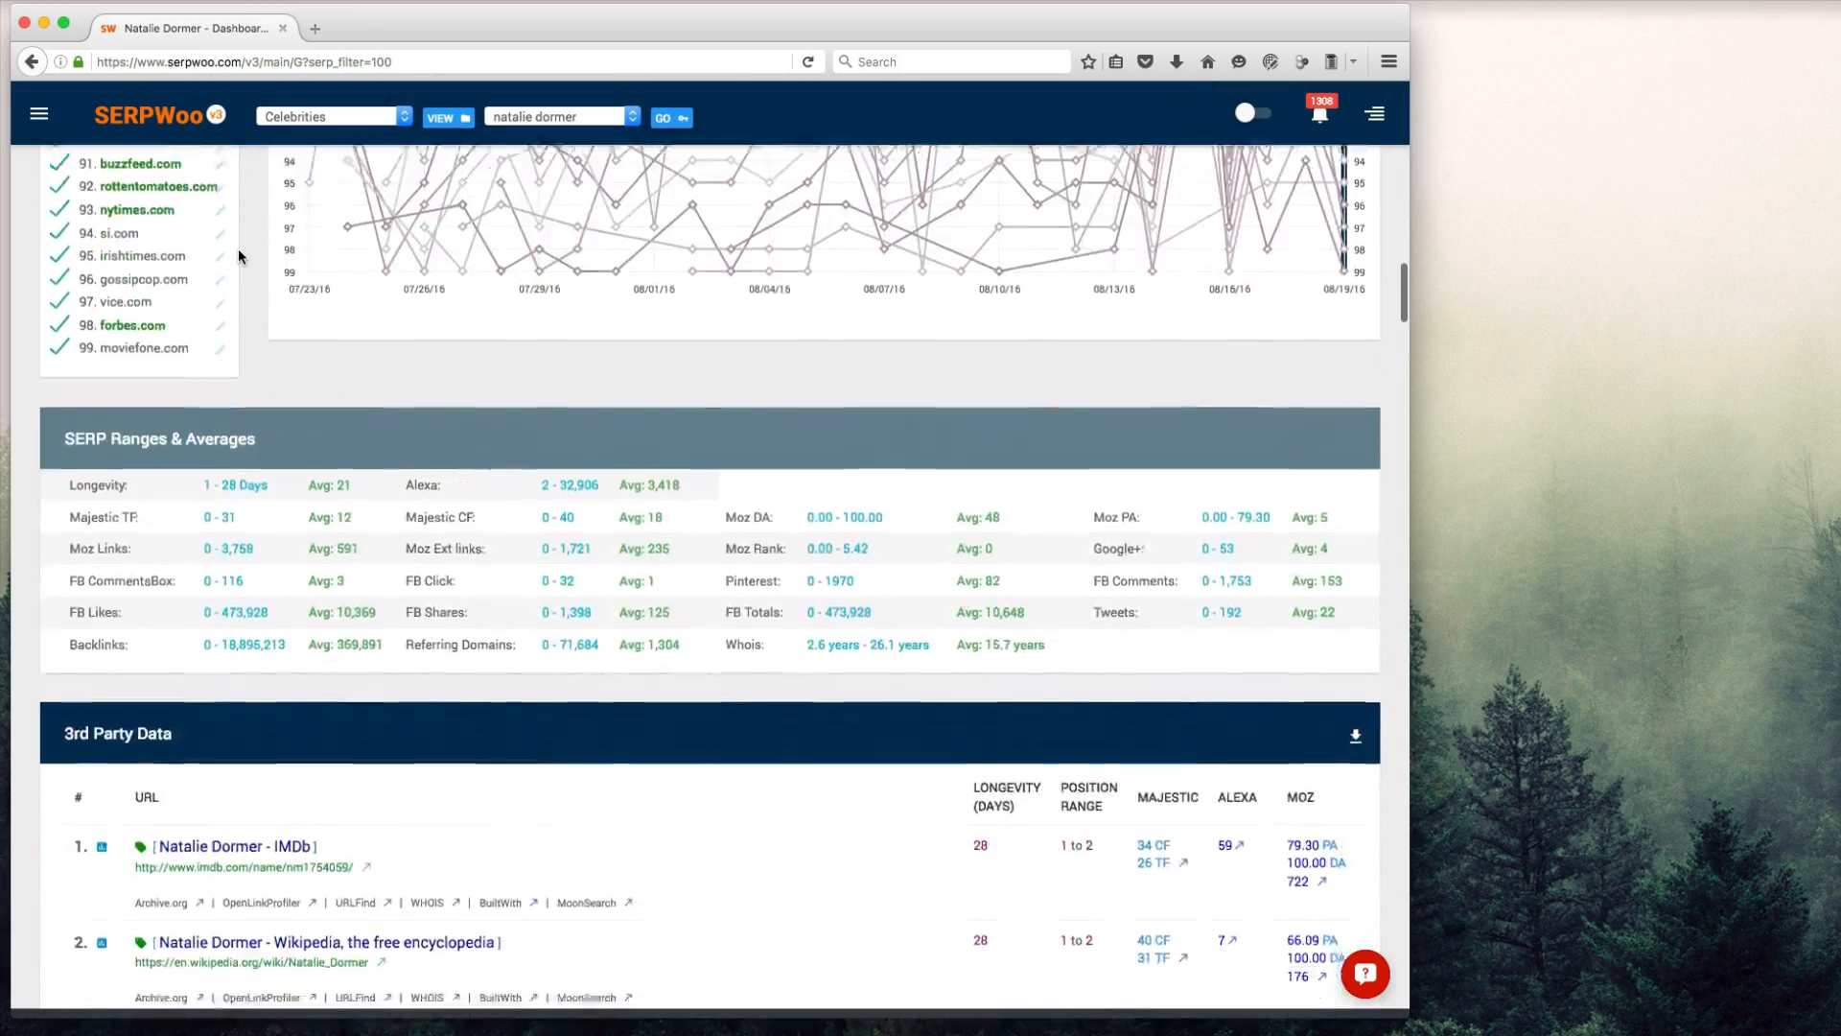
scroll("down", 3)
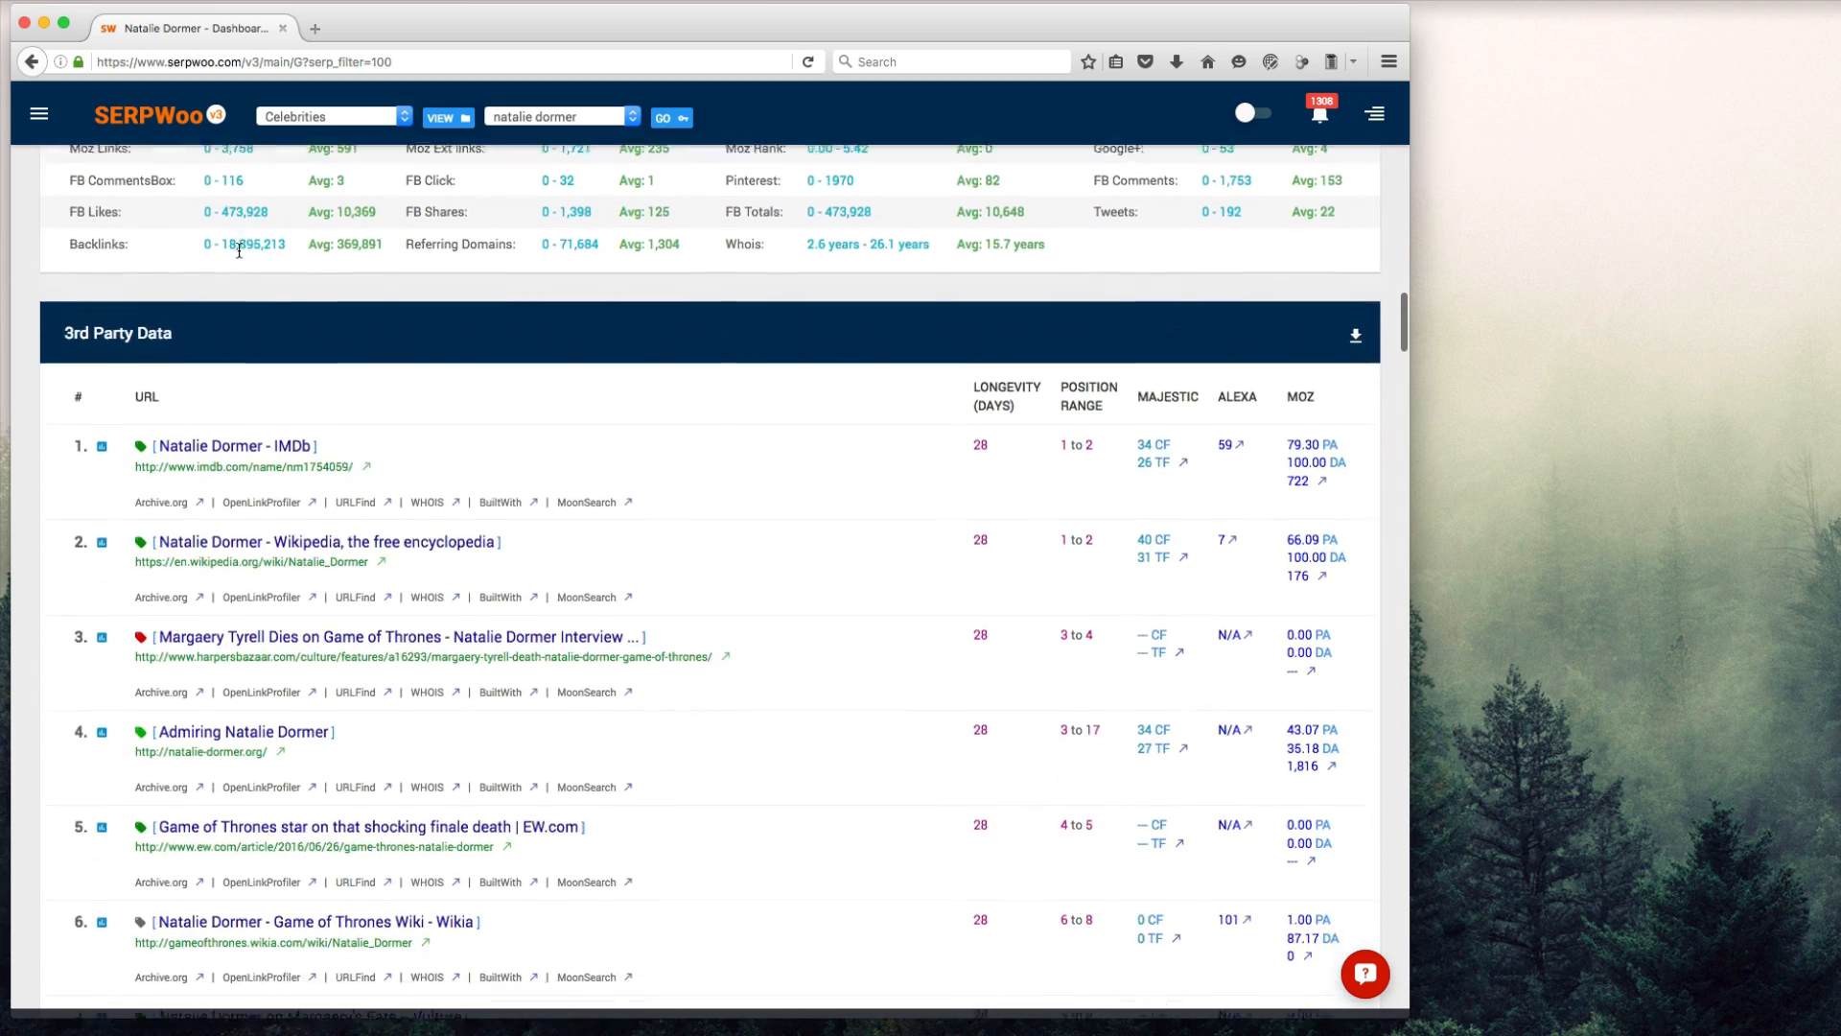
scroll("down", 3)
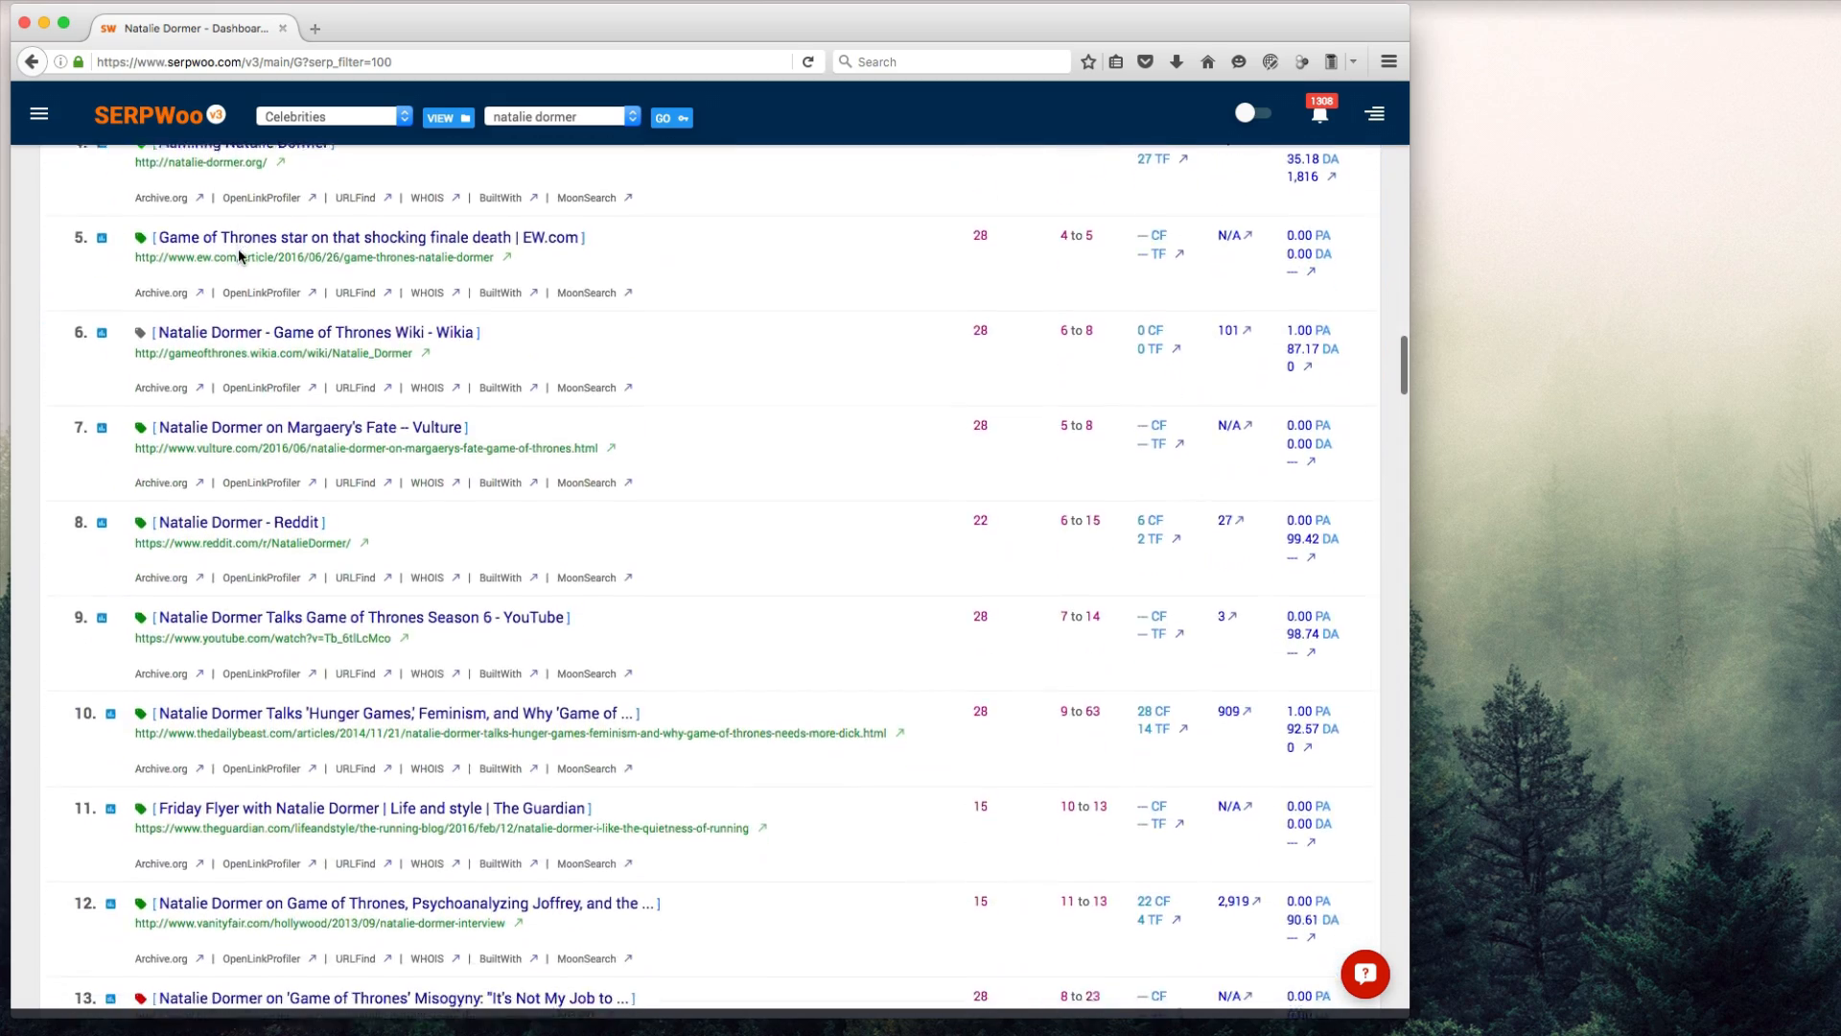
scroll("down", 3)
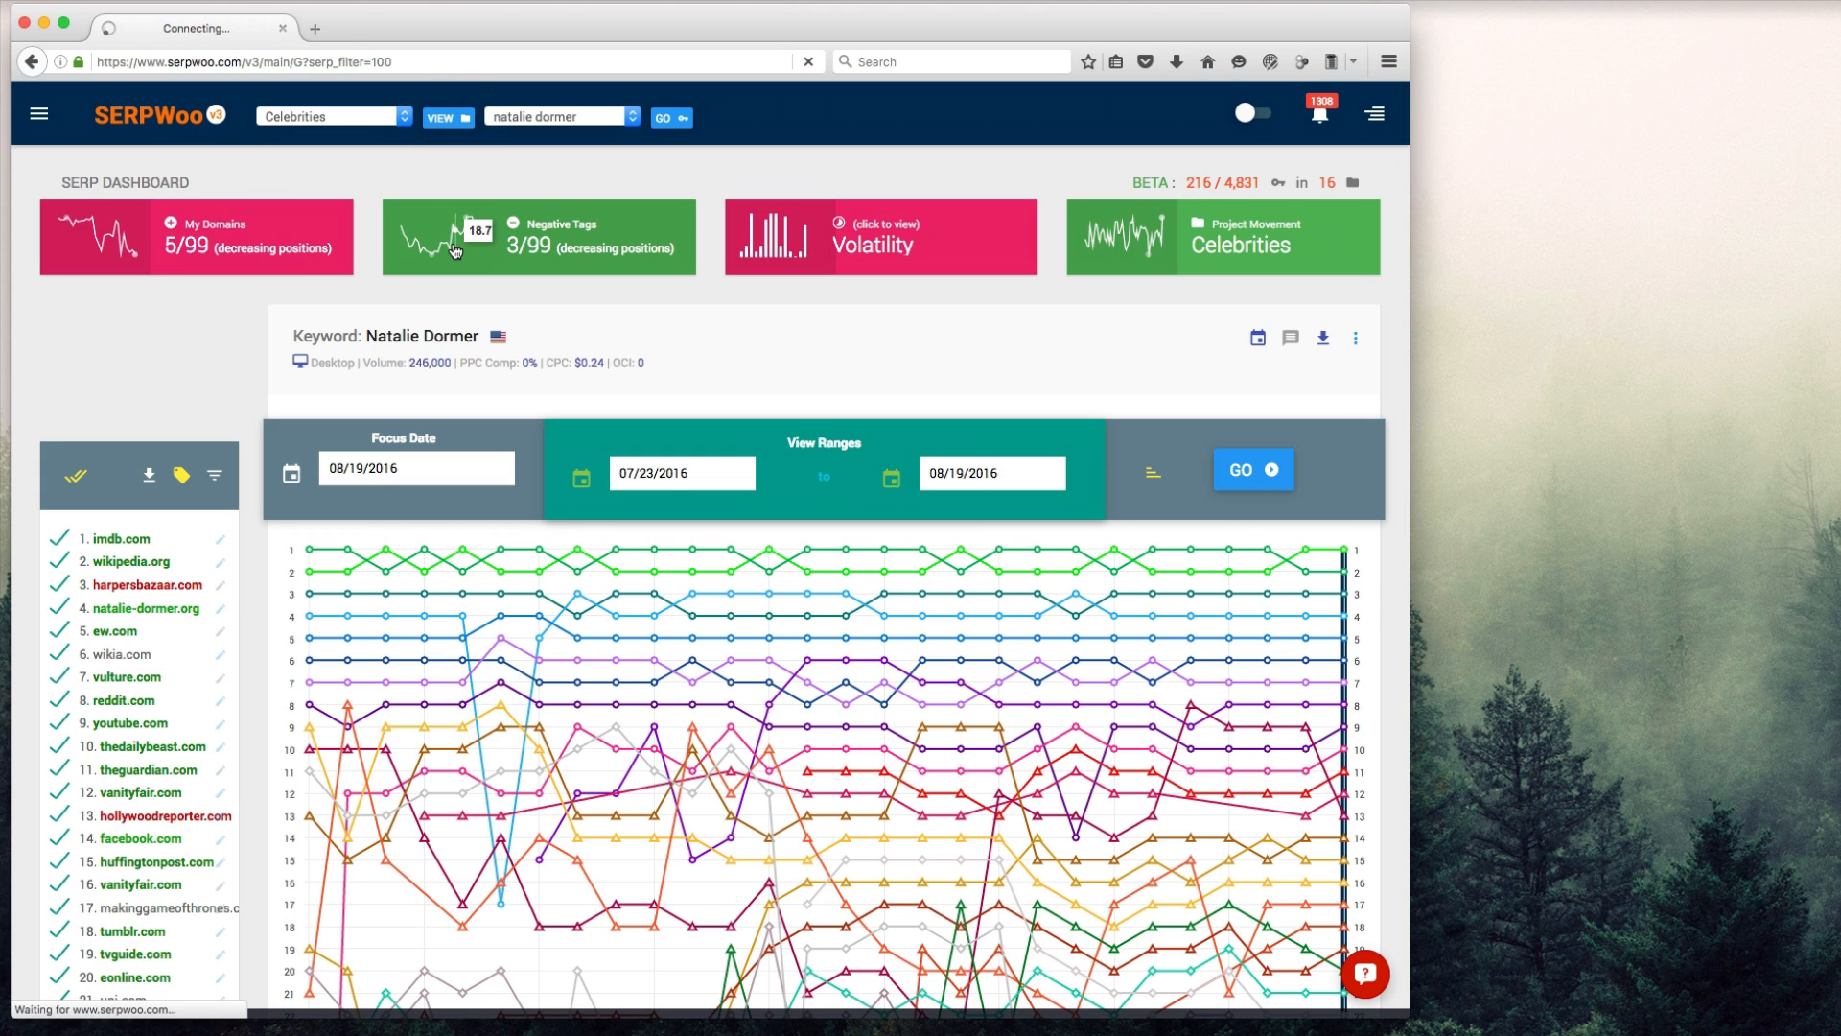
- Show the Celebrities project overview and scroll to its domain ranking tables
left_click(1221, 236)
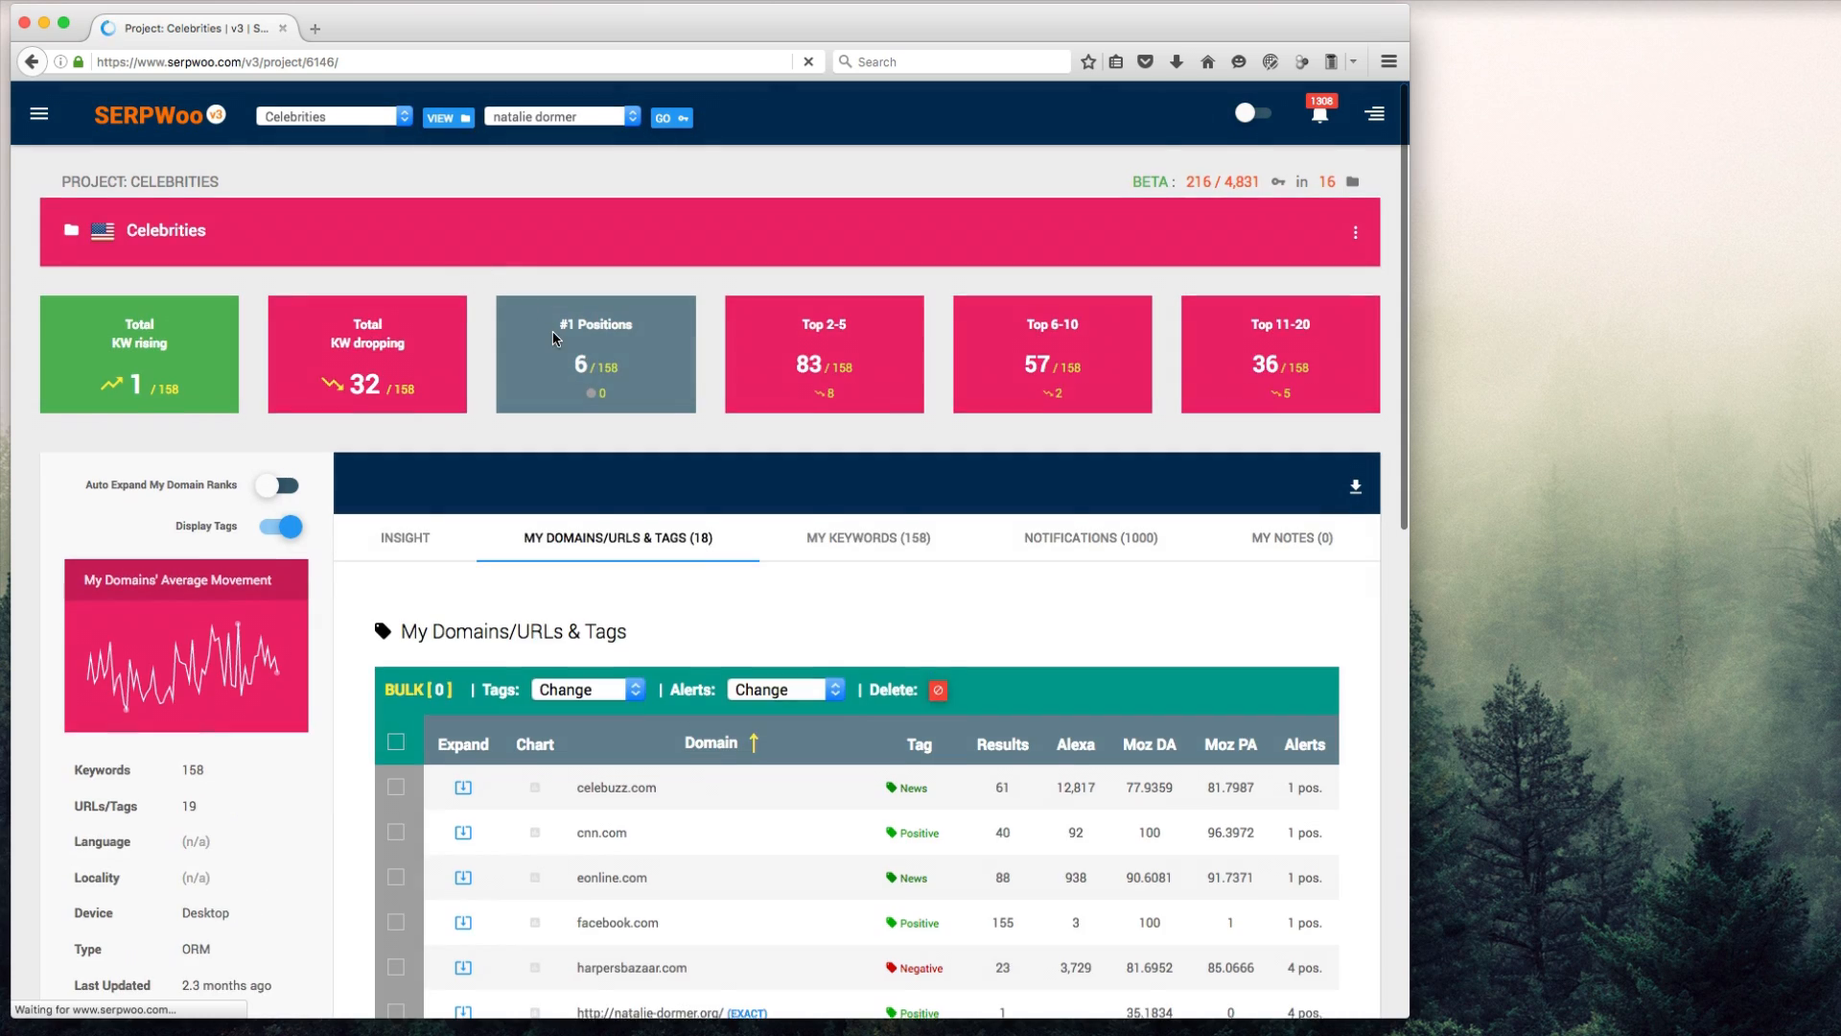
scroll("down", 3)
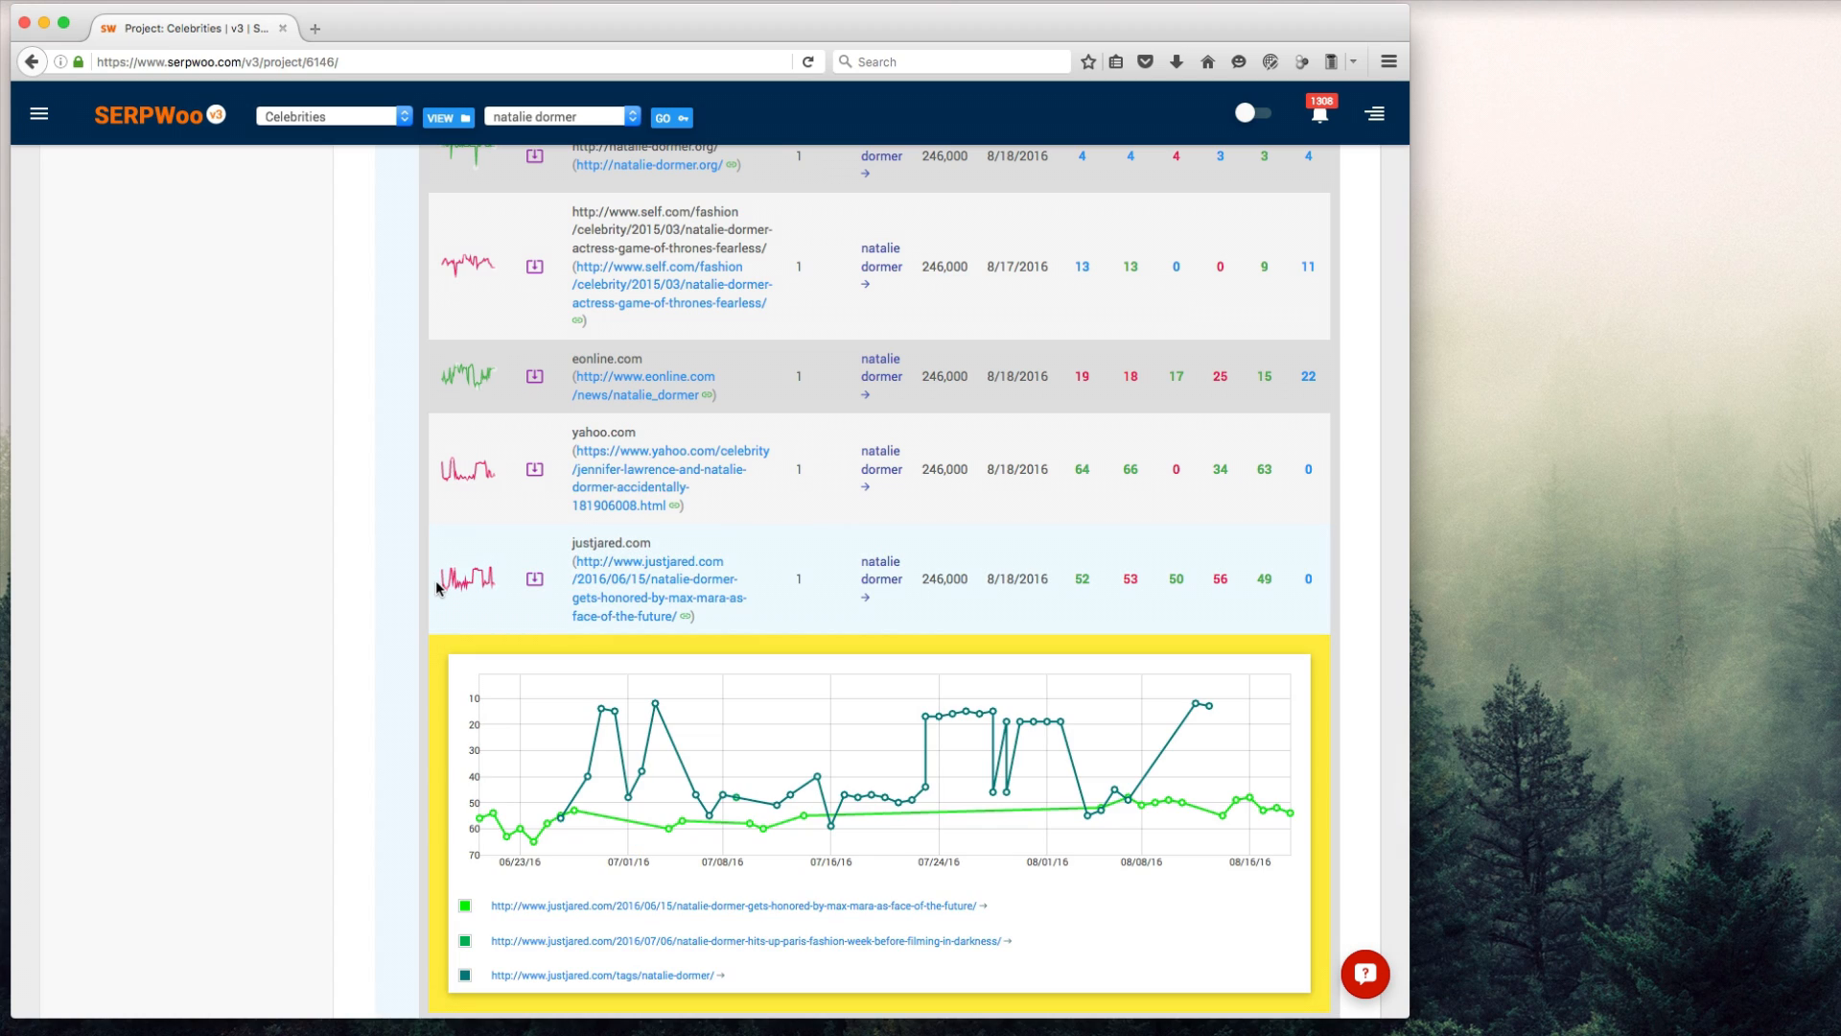
scroll("down", 3)
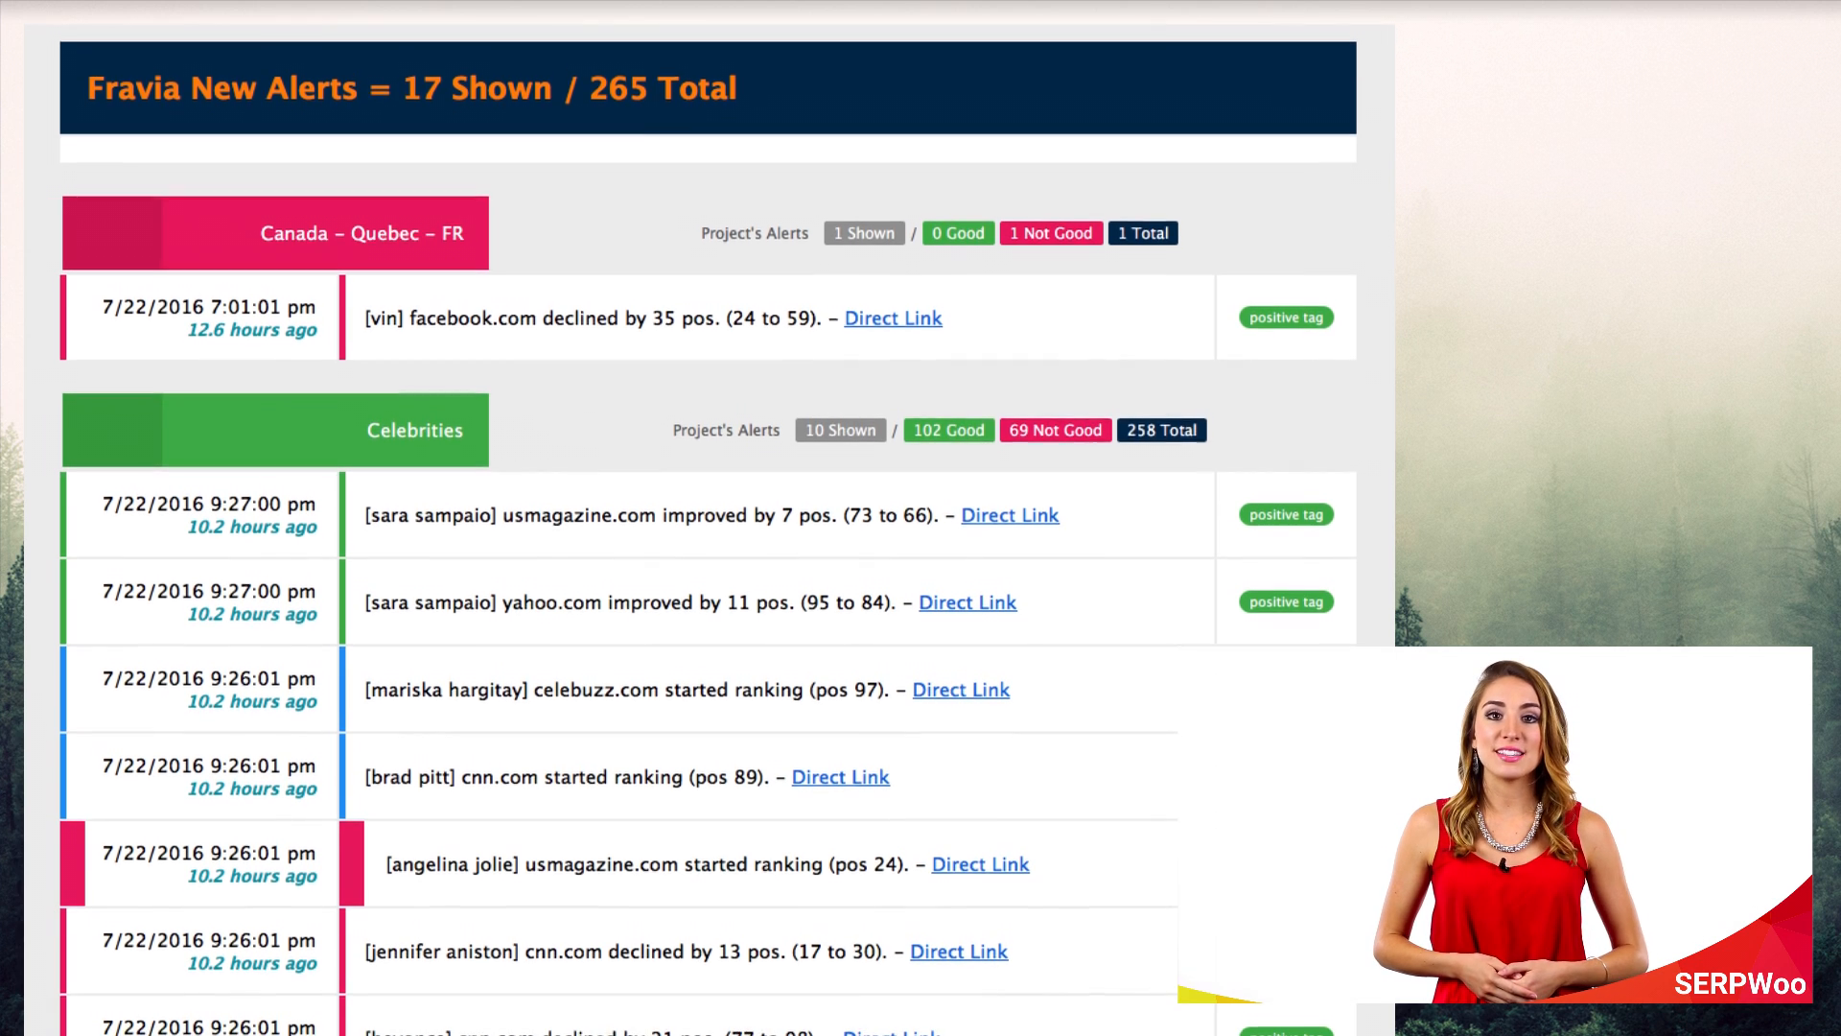
scroll("down", 3)
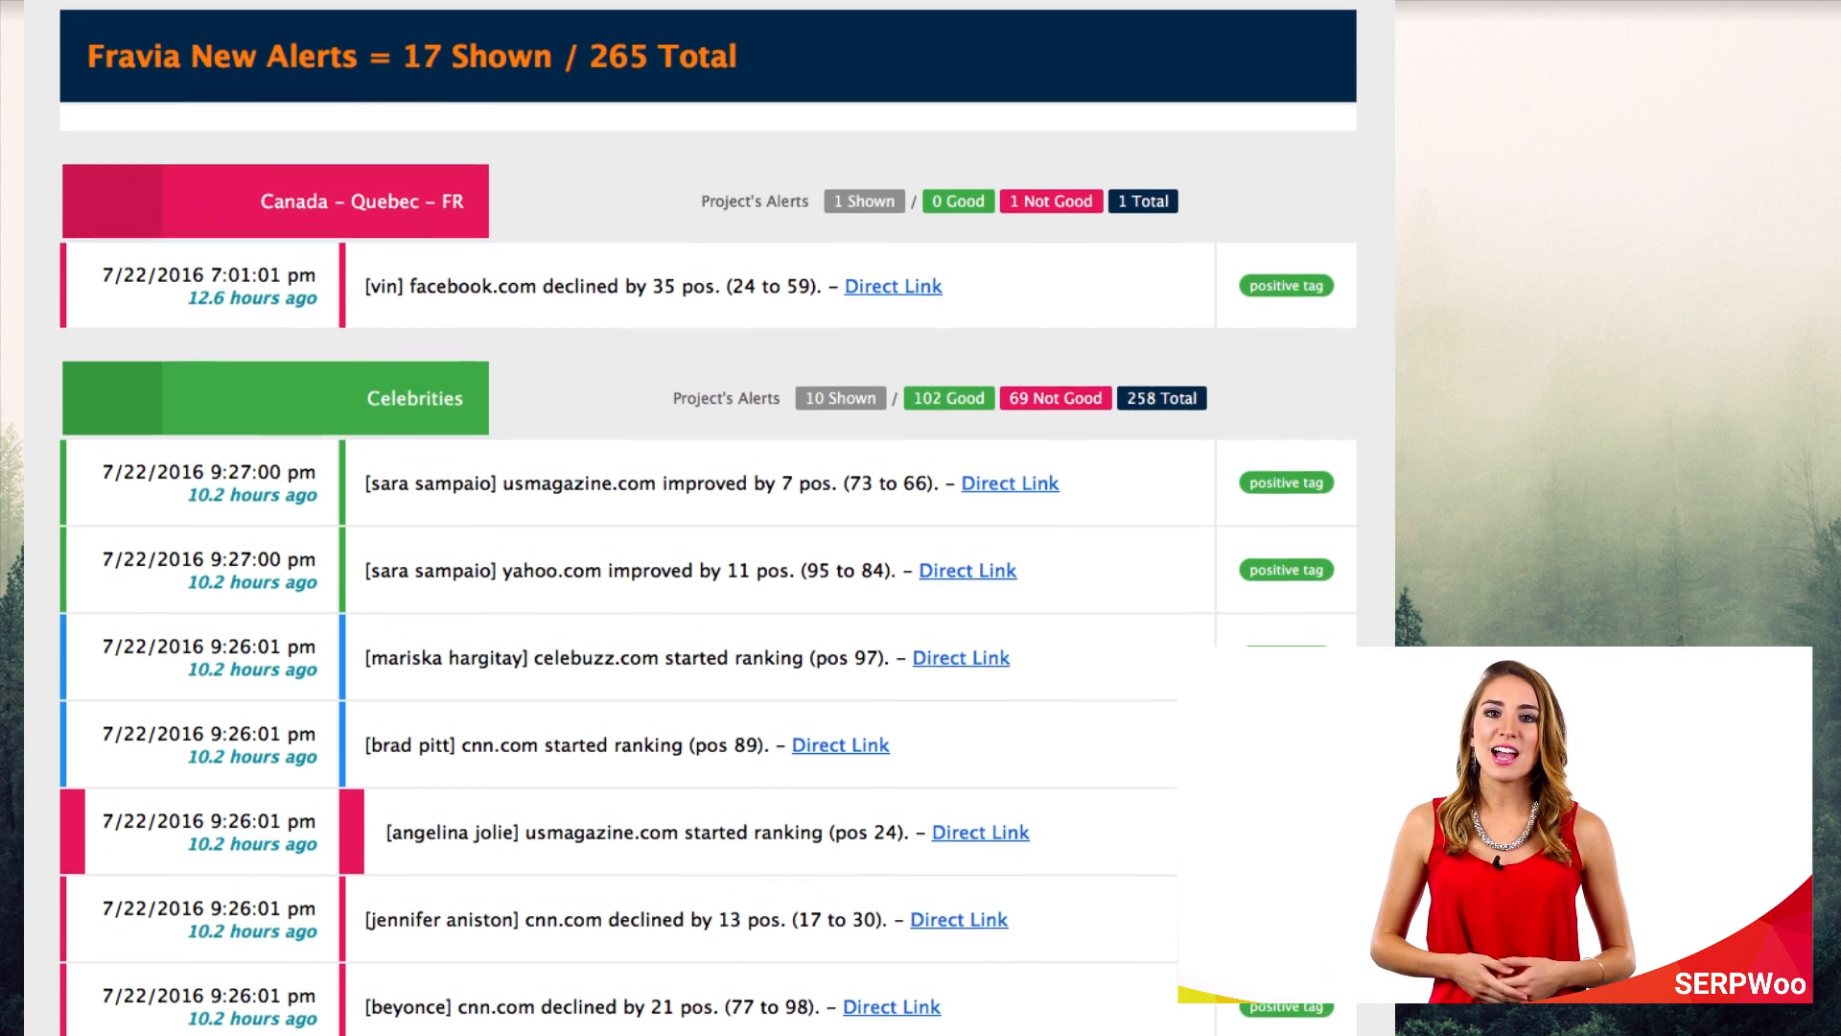
scroll("down", 3)
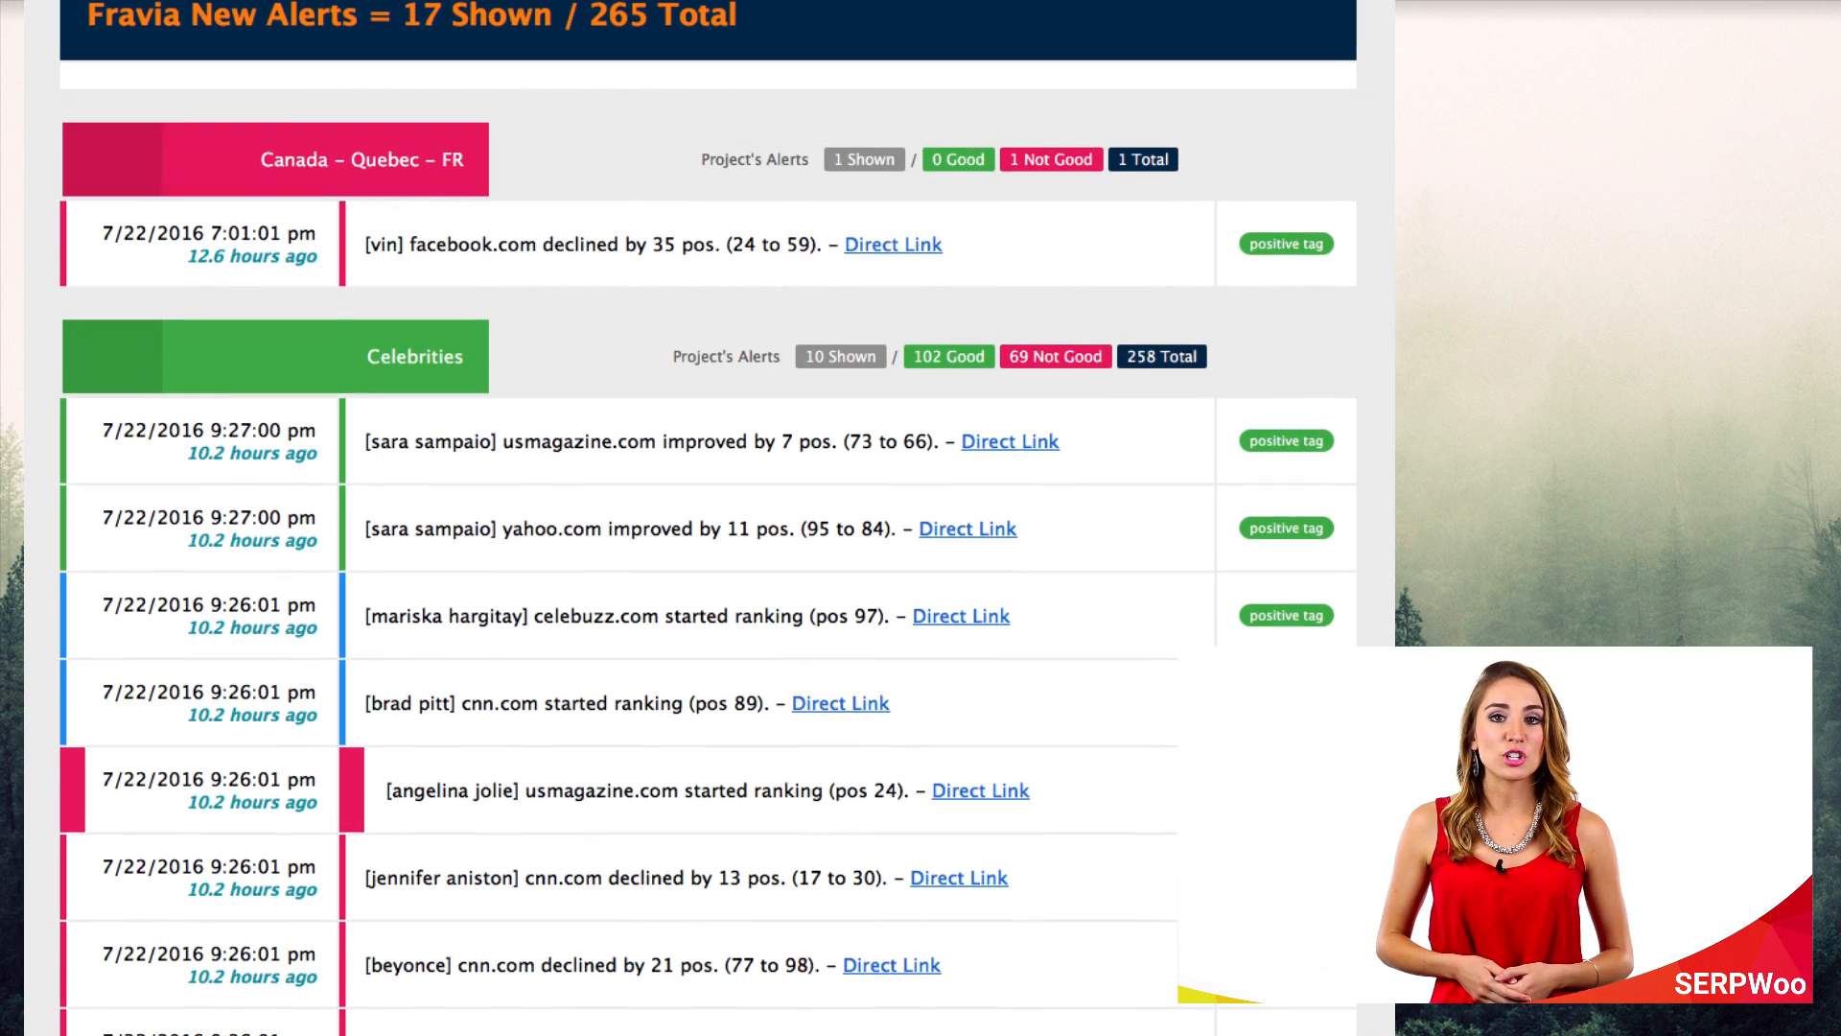
scroll("down", 3)
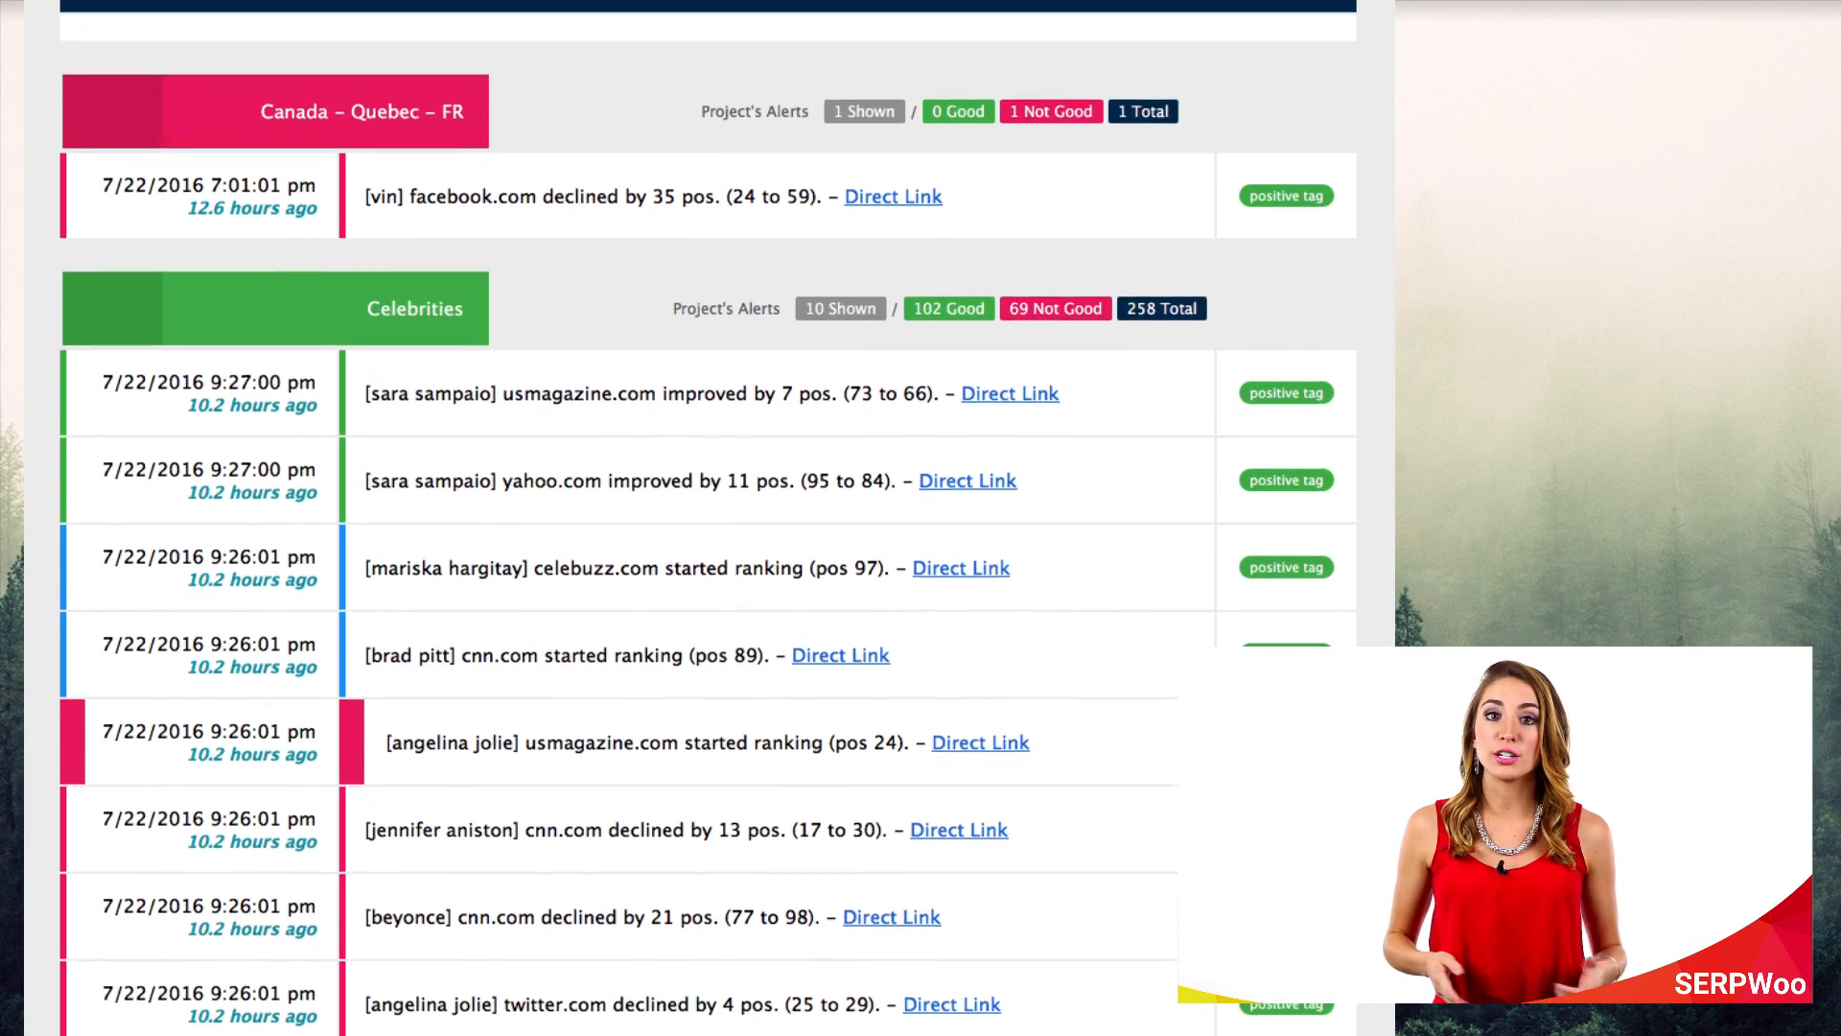
scroll("down", 3)
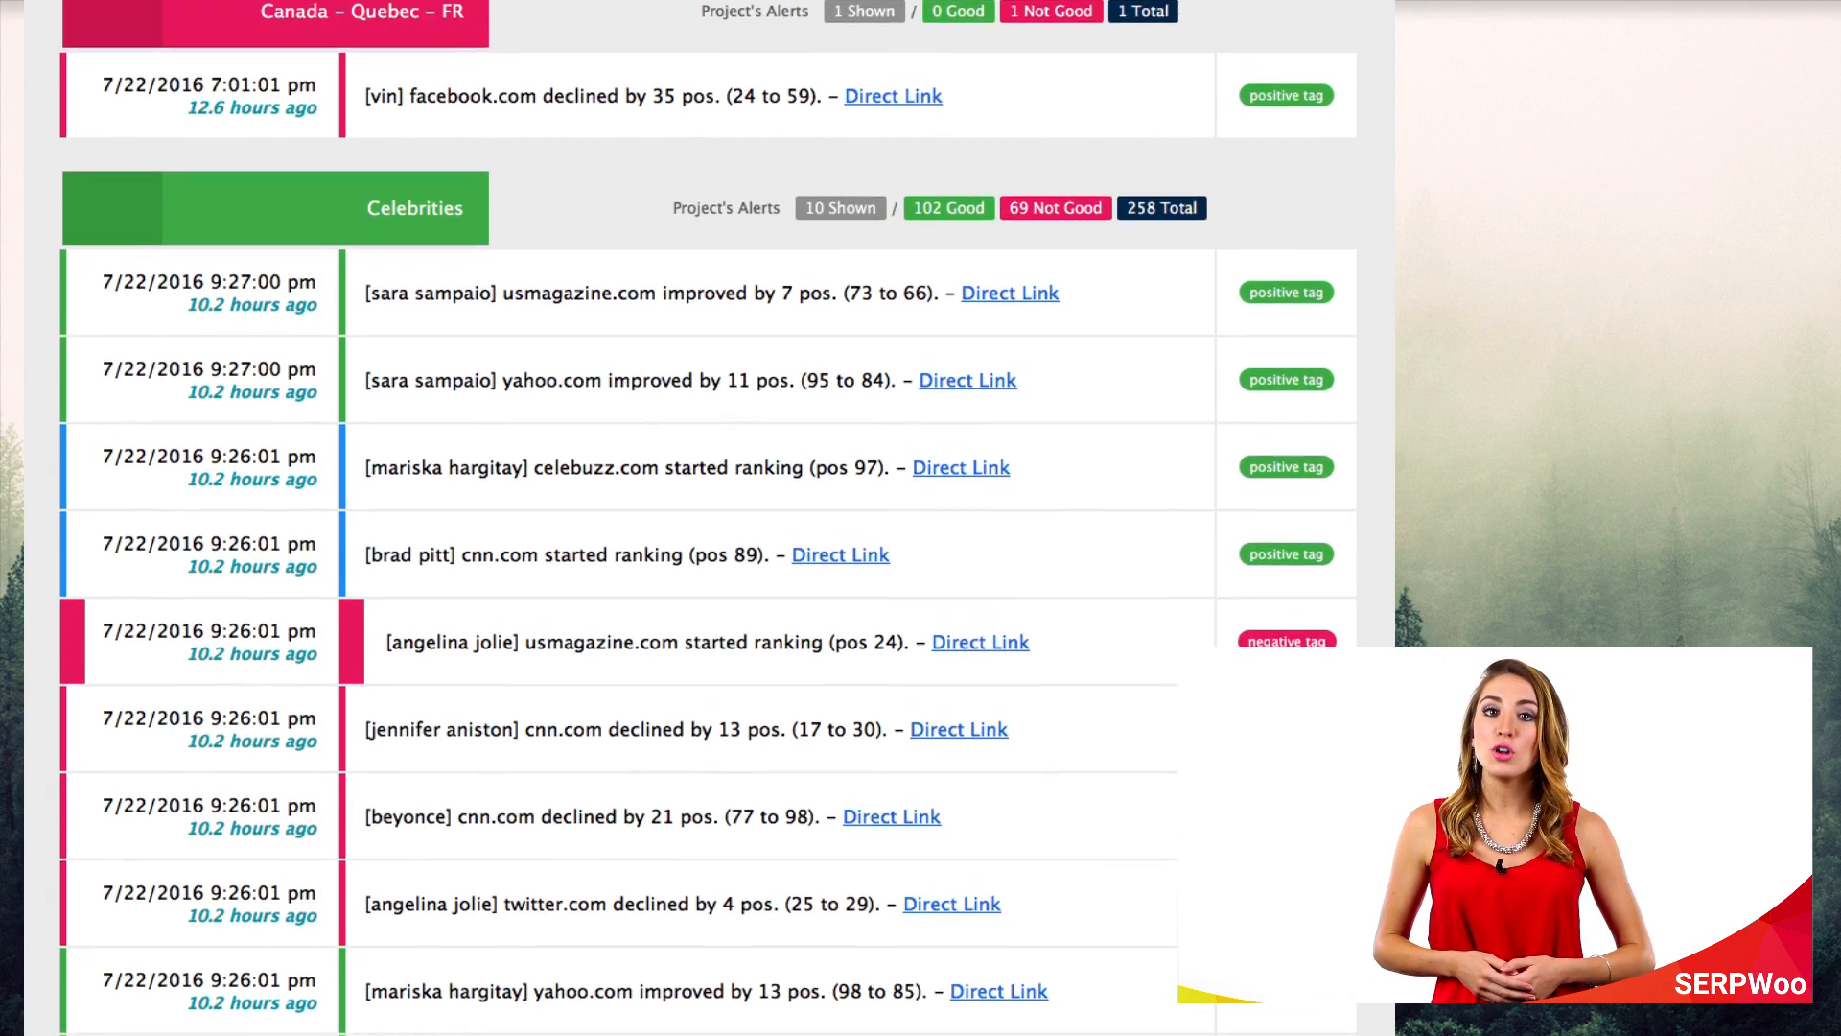
scroll("down", 3)
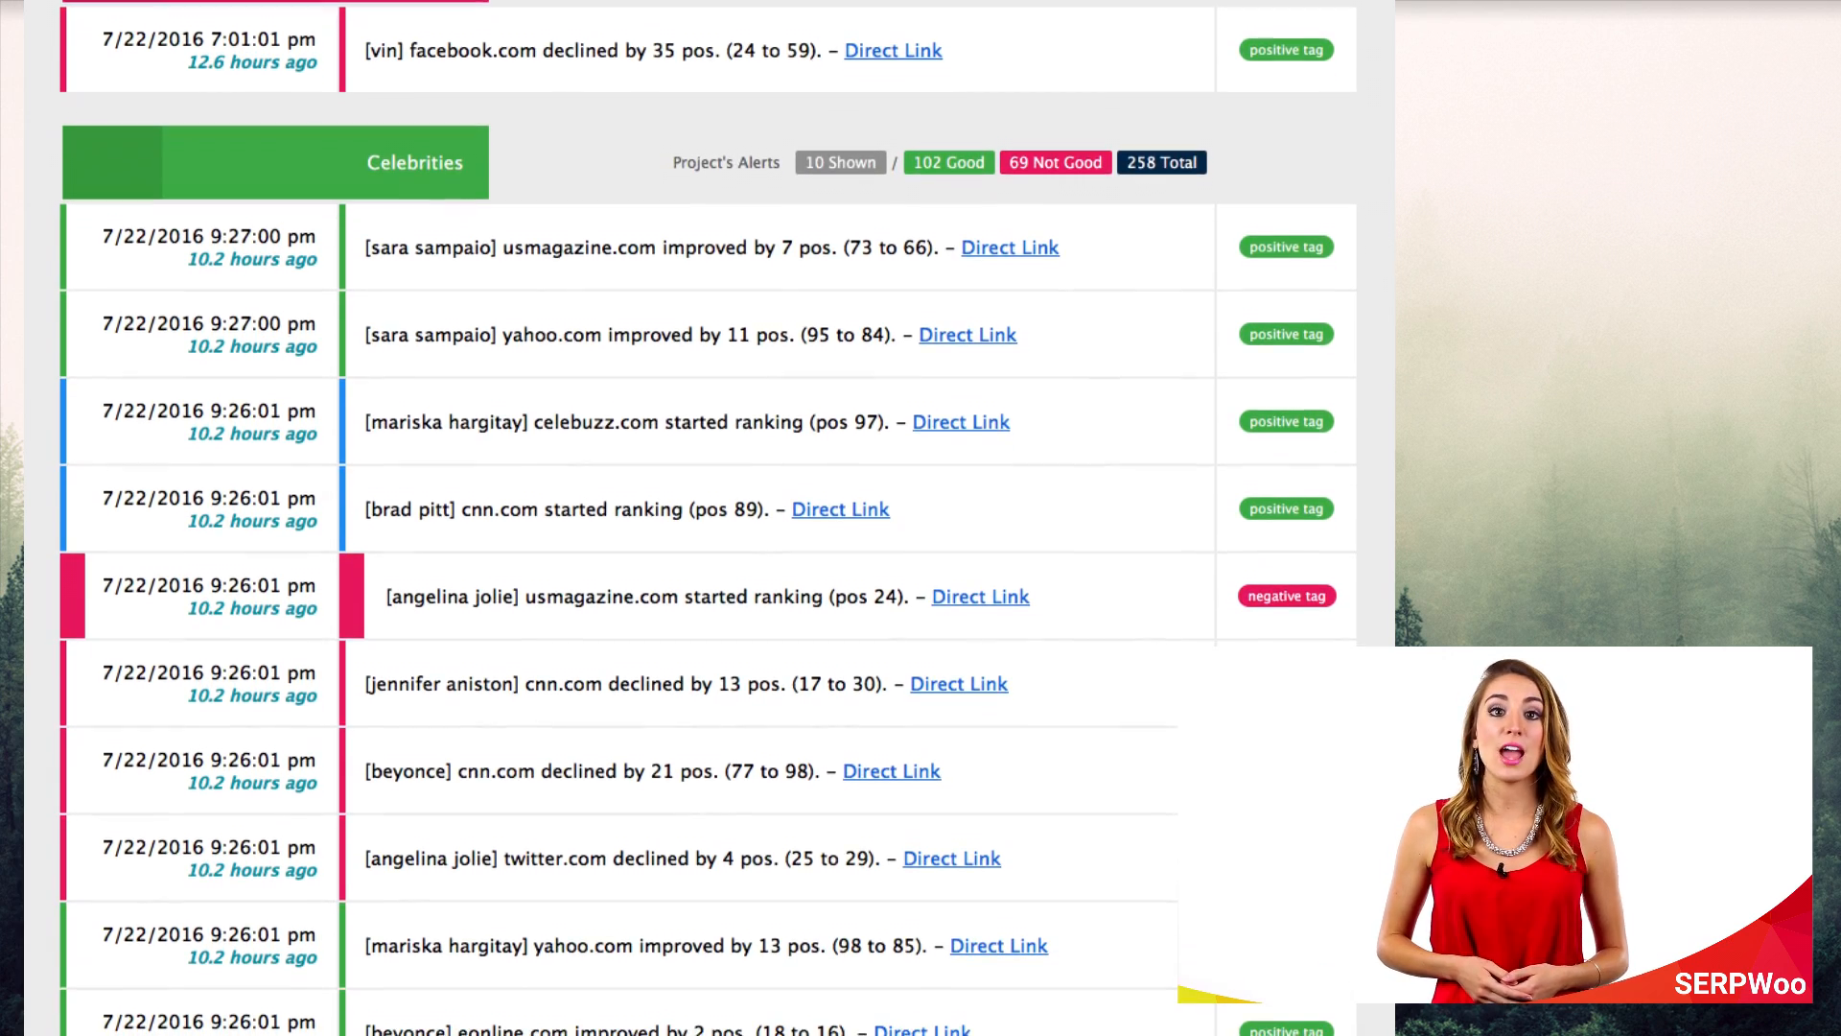
scroll("down", 3)
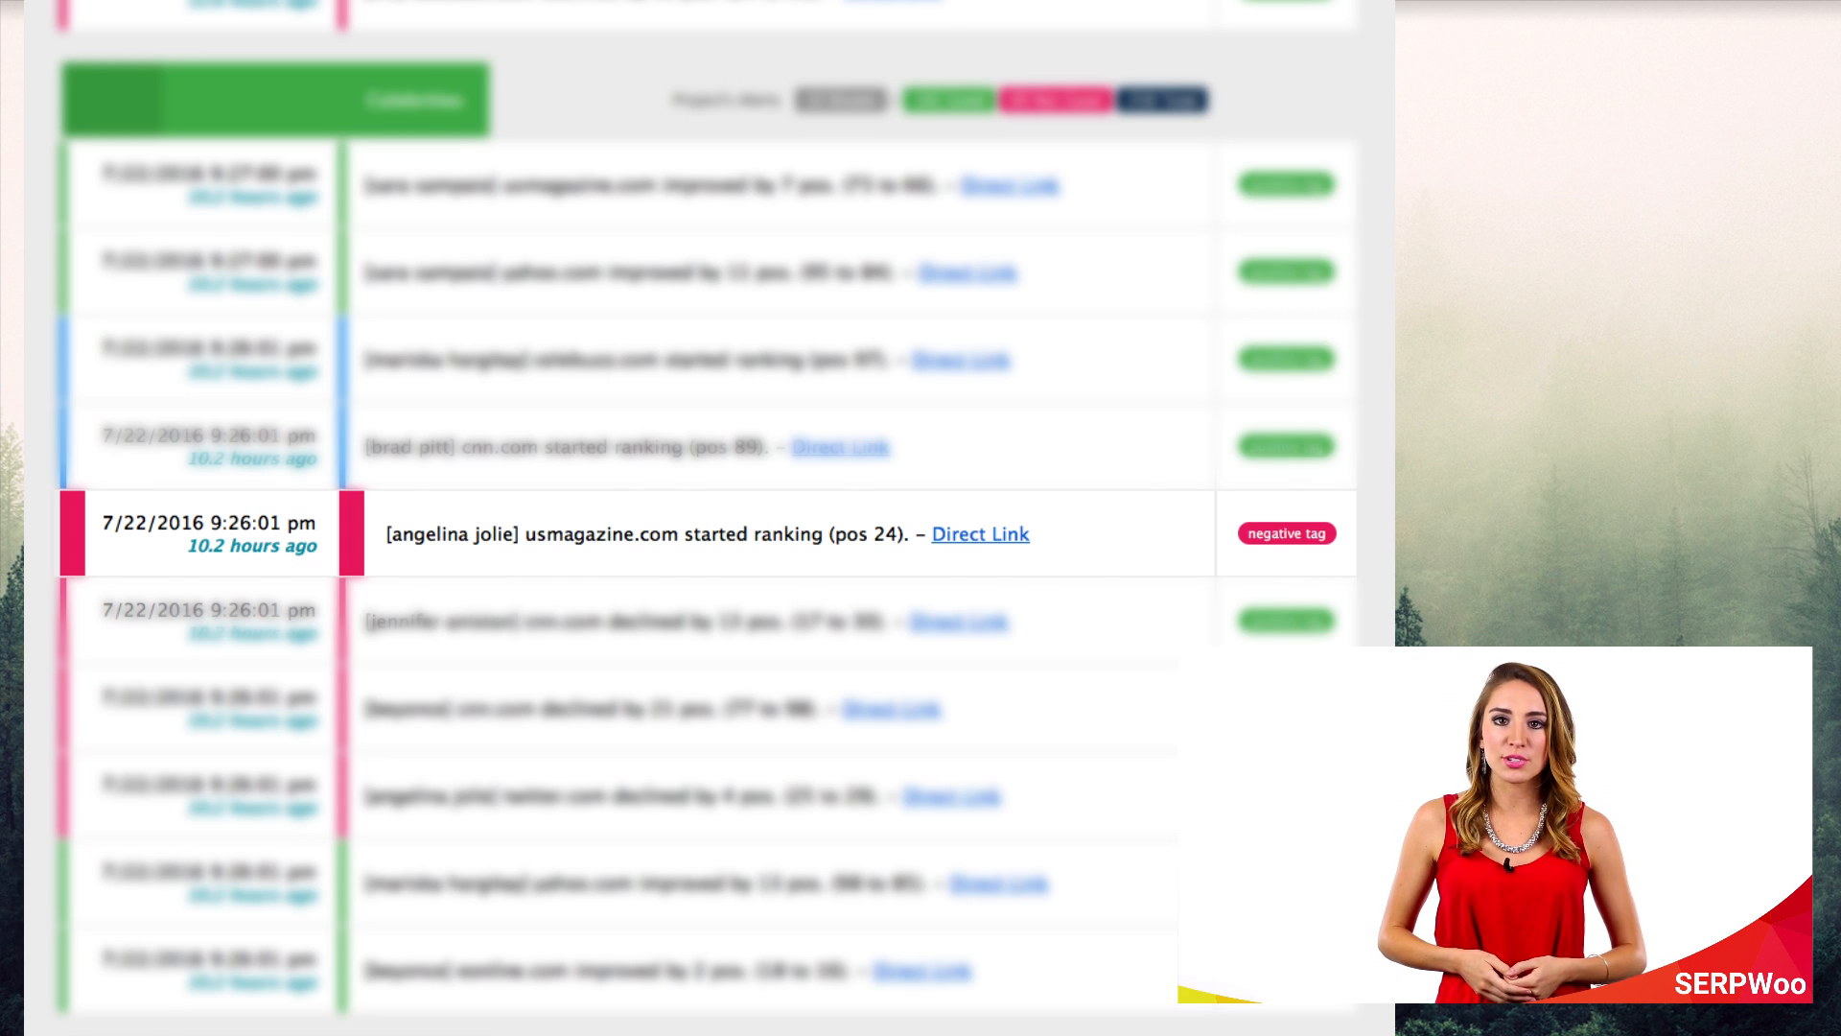
scroll("down", 3)
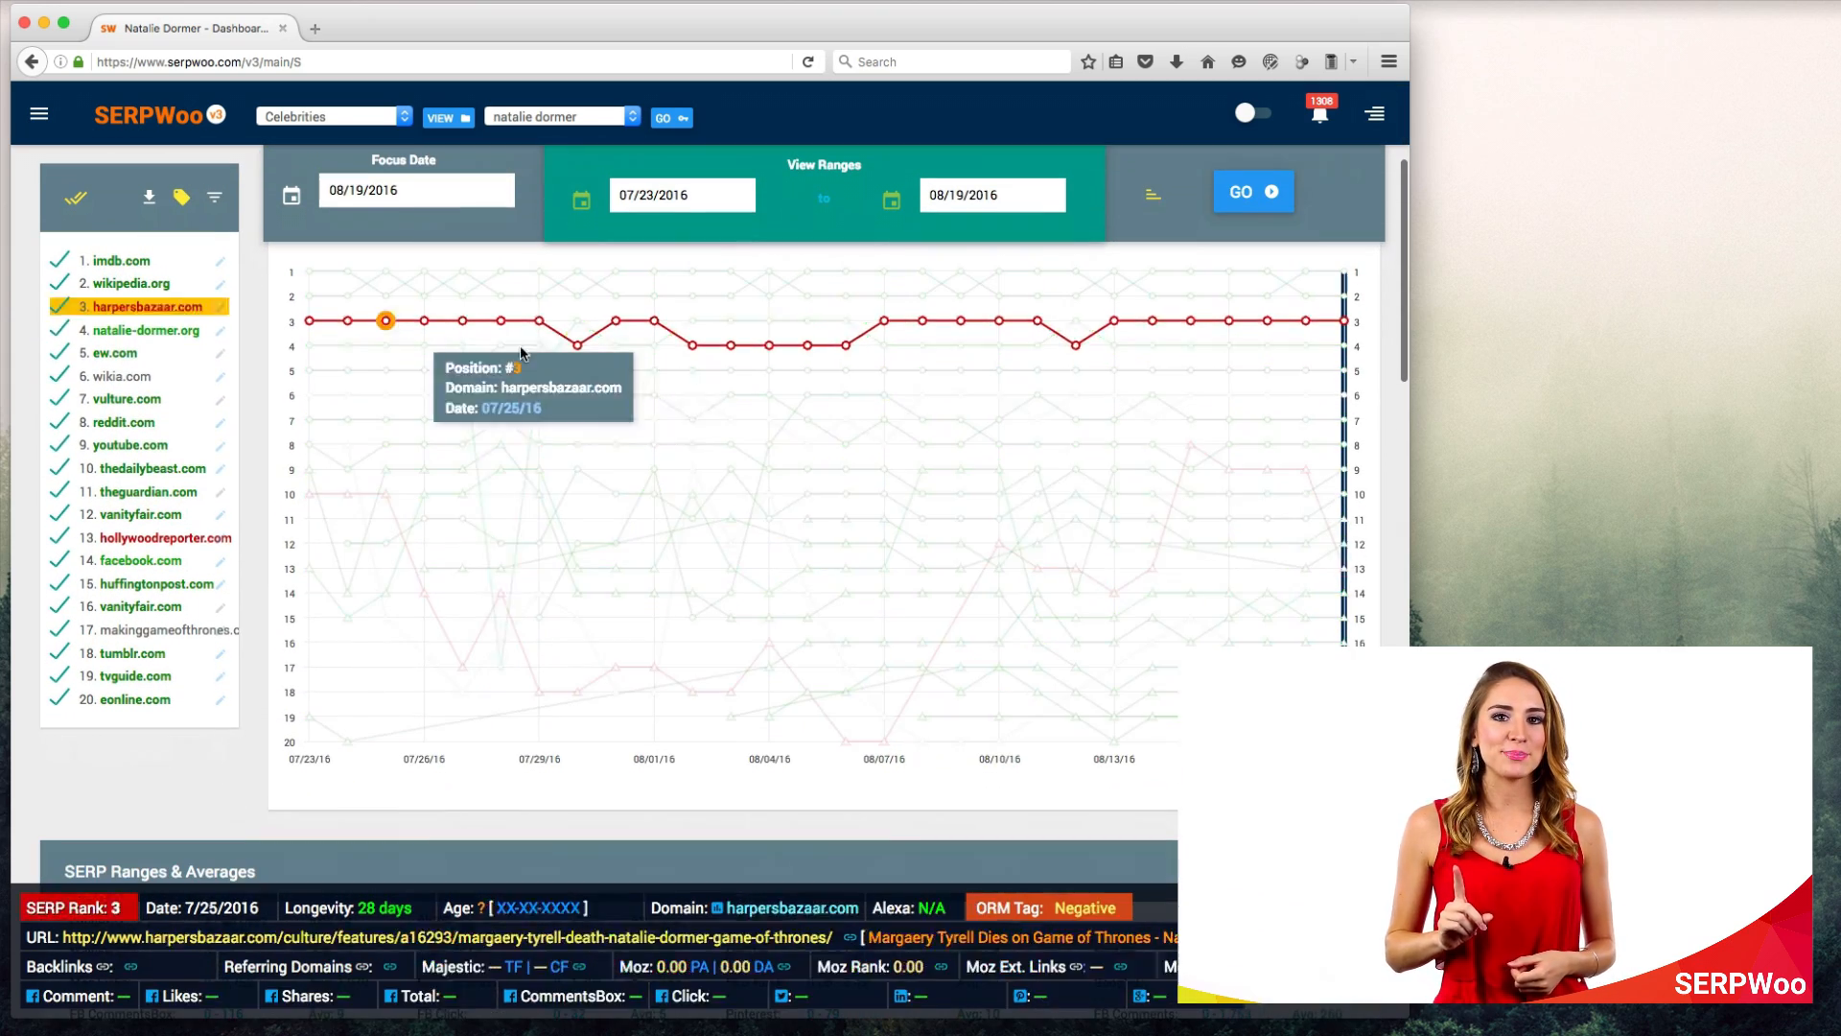
- Highlight hollywoodreporter.com's ranking line, expand twitter.com's history in Celebrities, then bring up Quick Insight
left_click(165, 537)
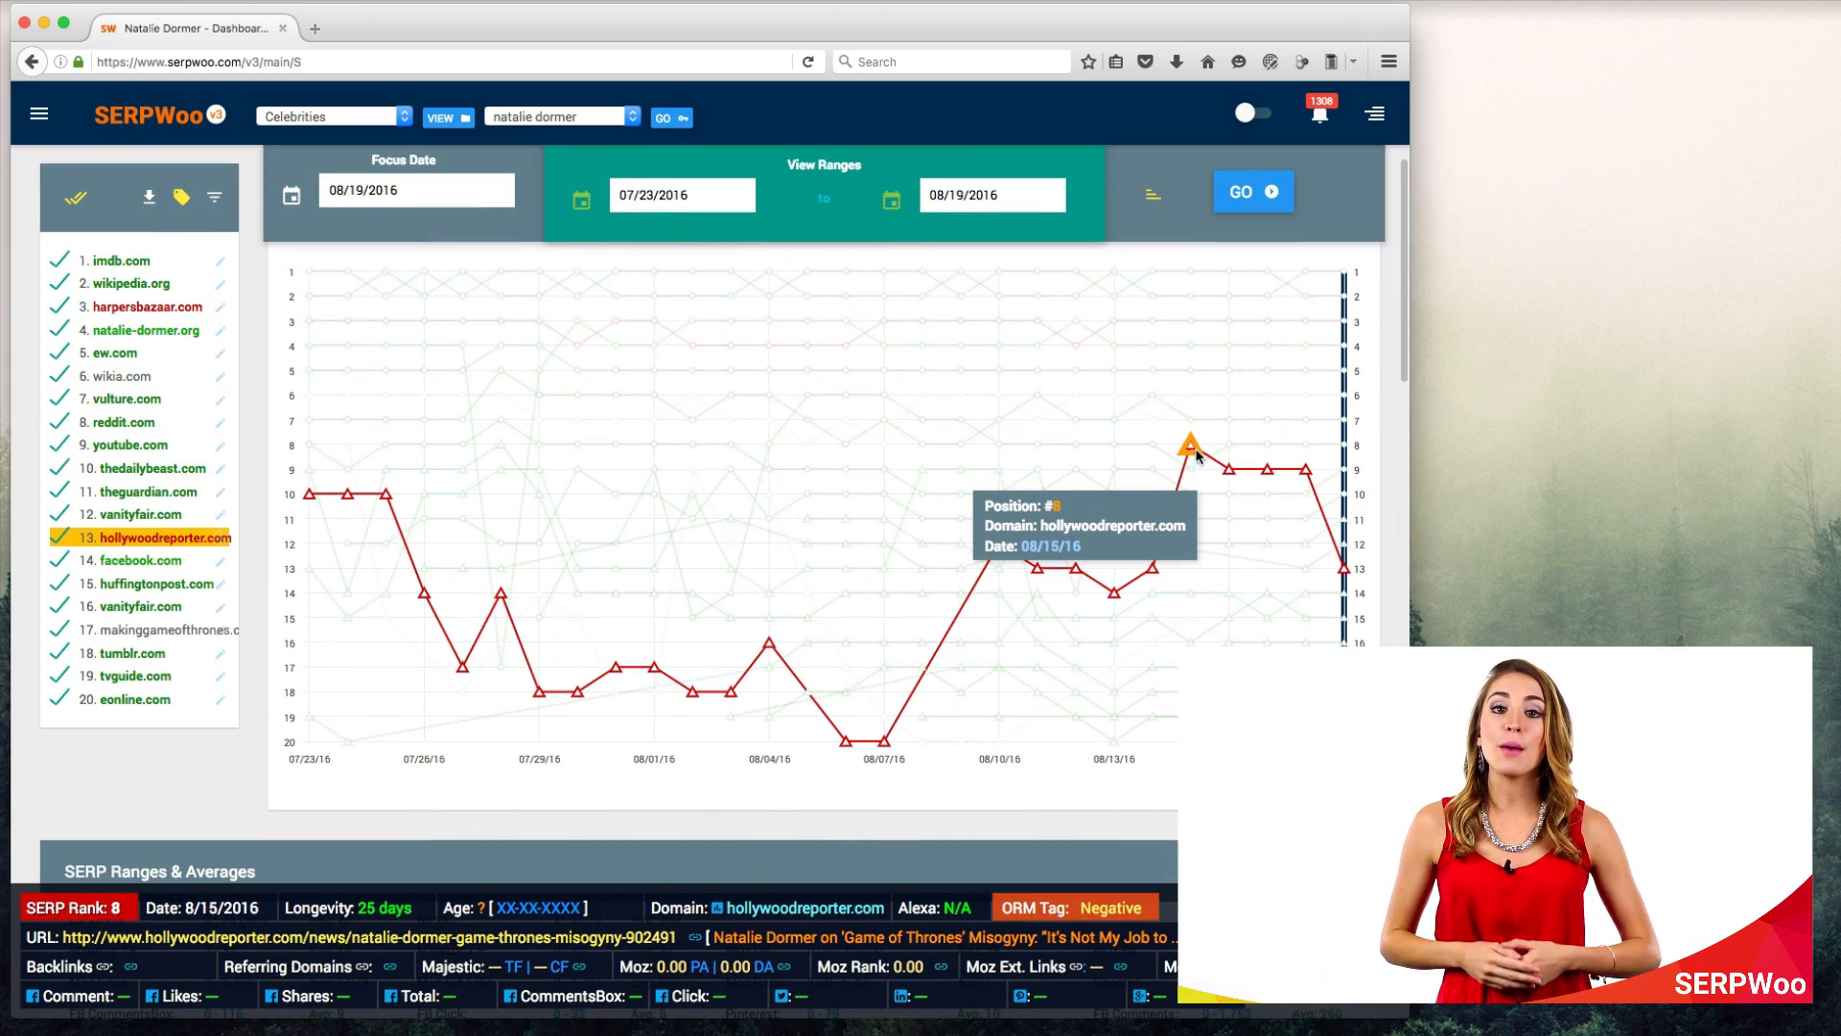
left_click(141, 468)
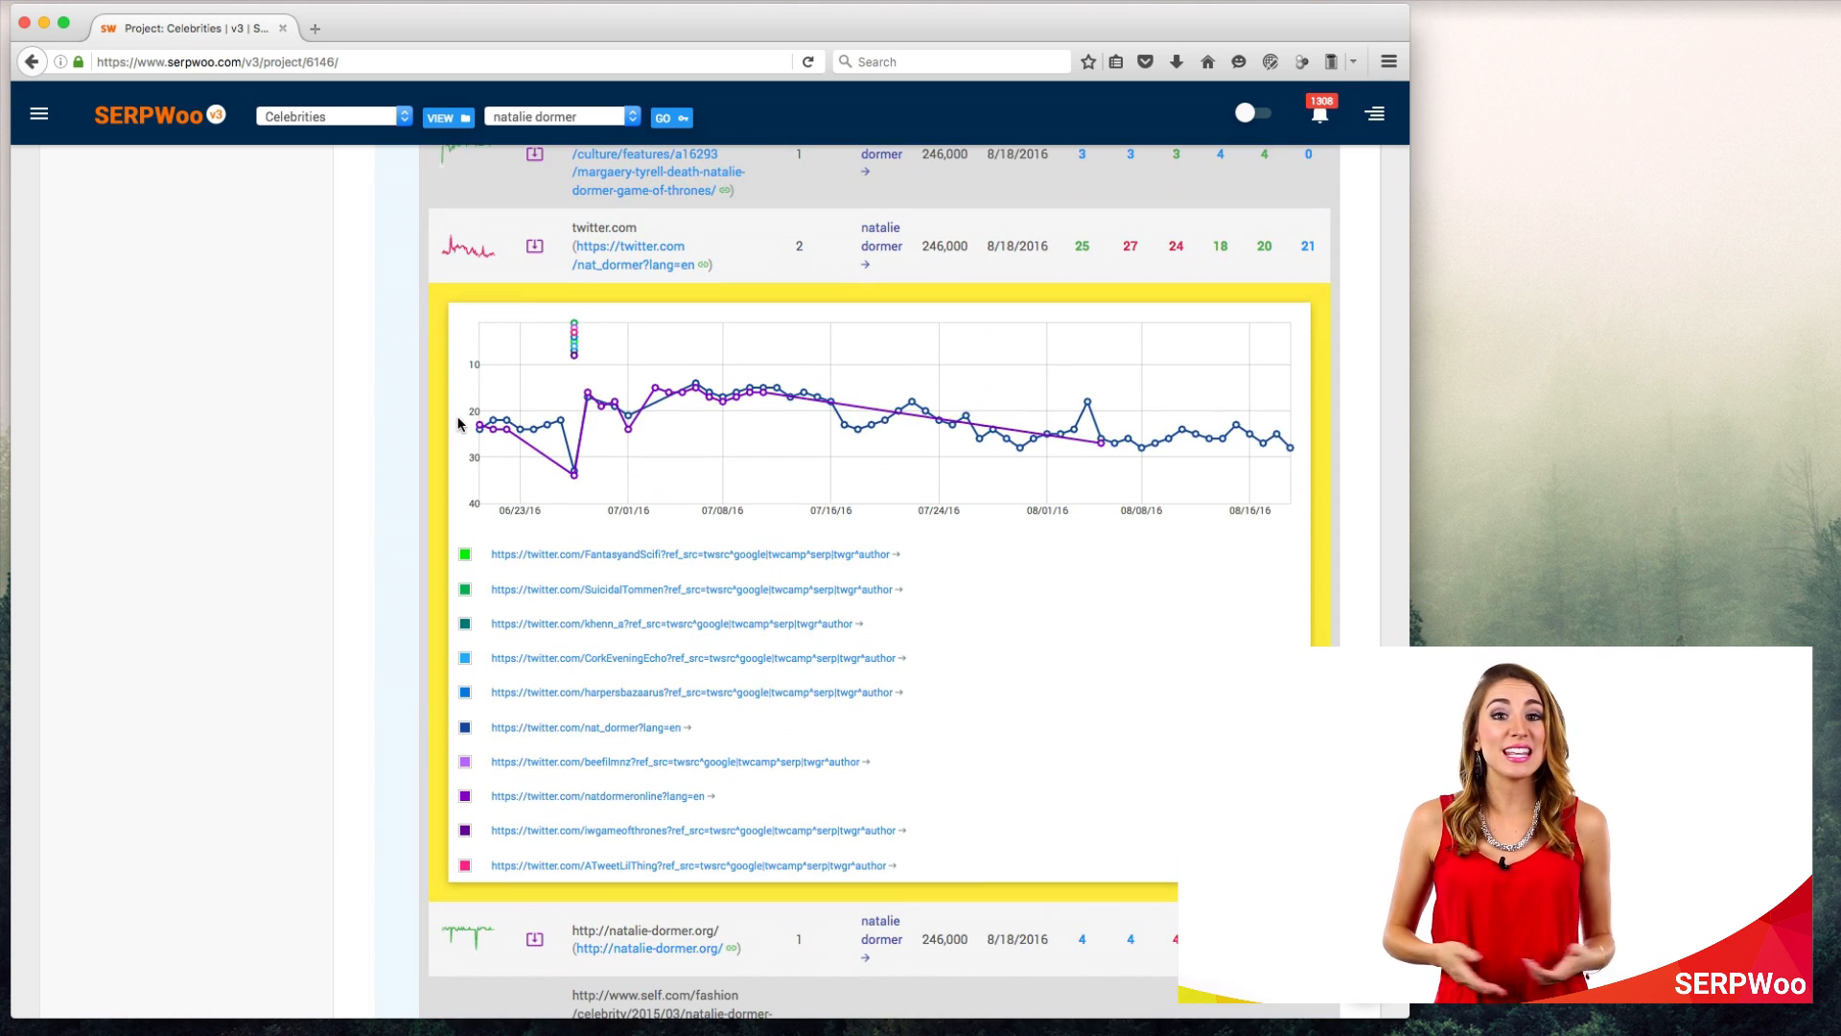
scroll("down", 3)
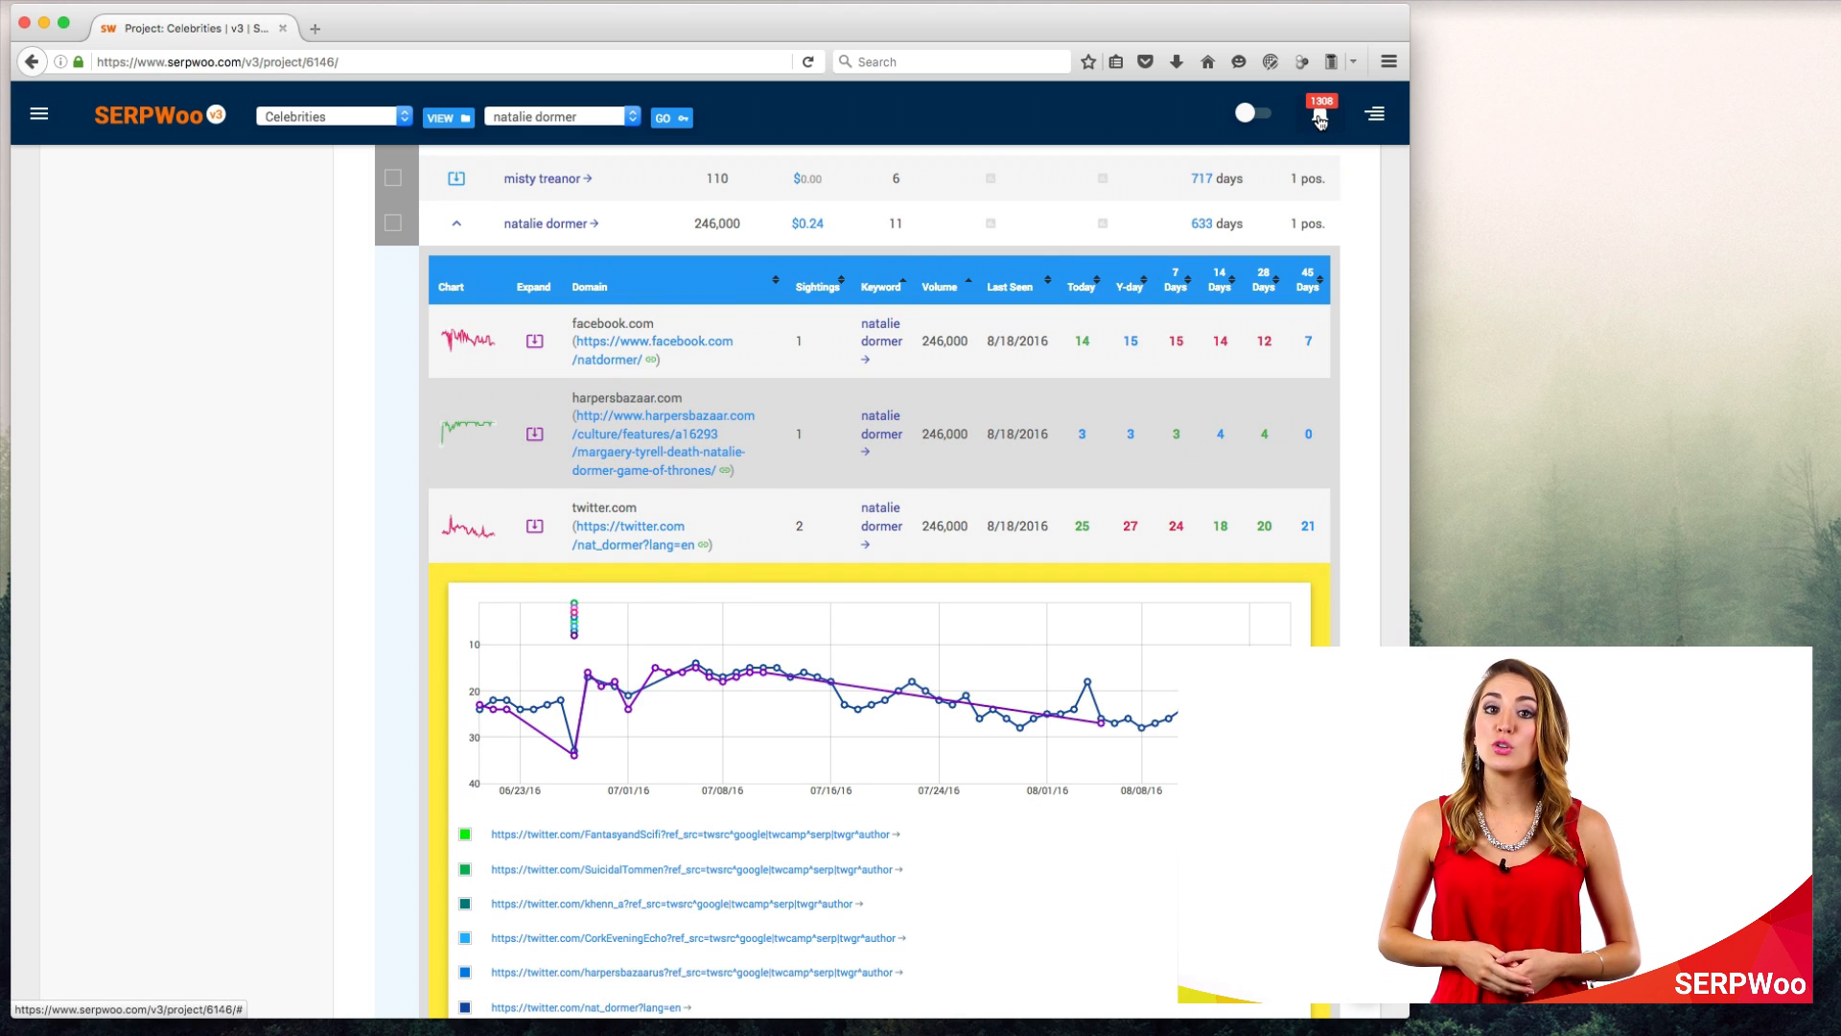
left_click(1375, 113)
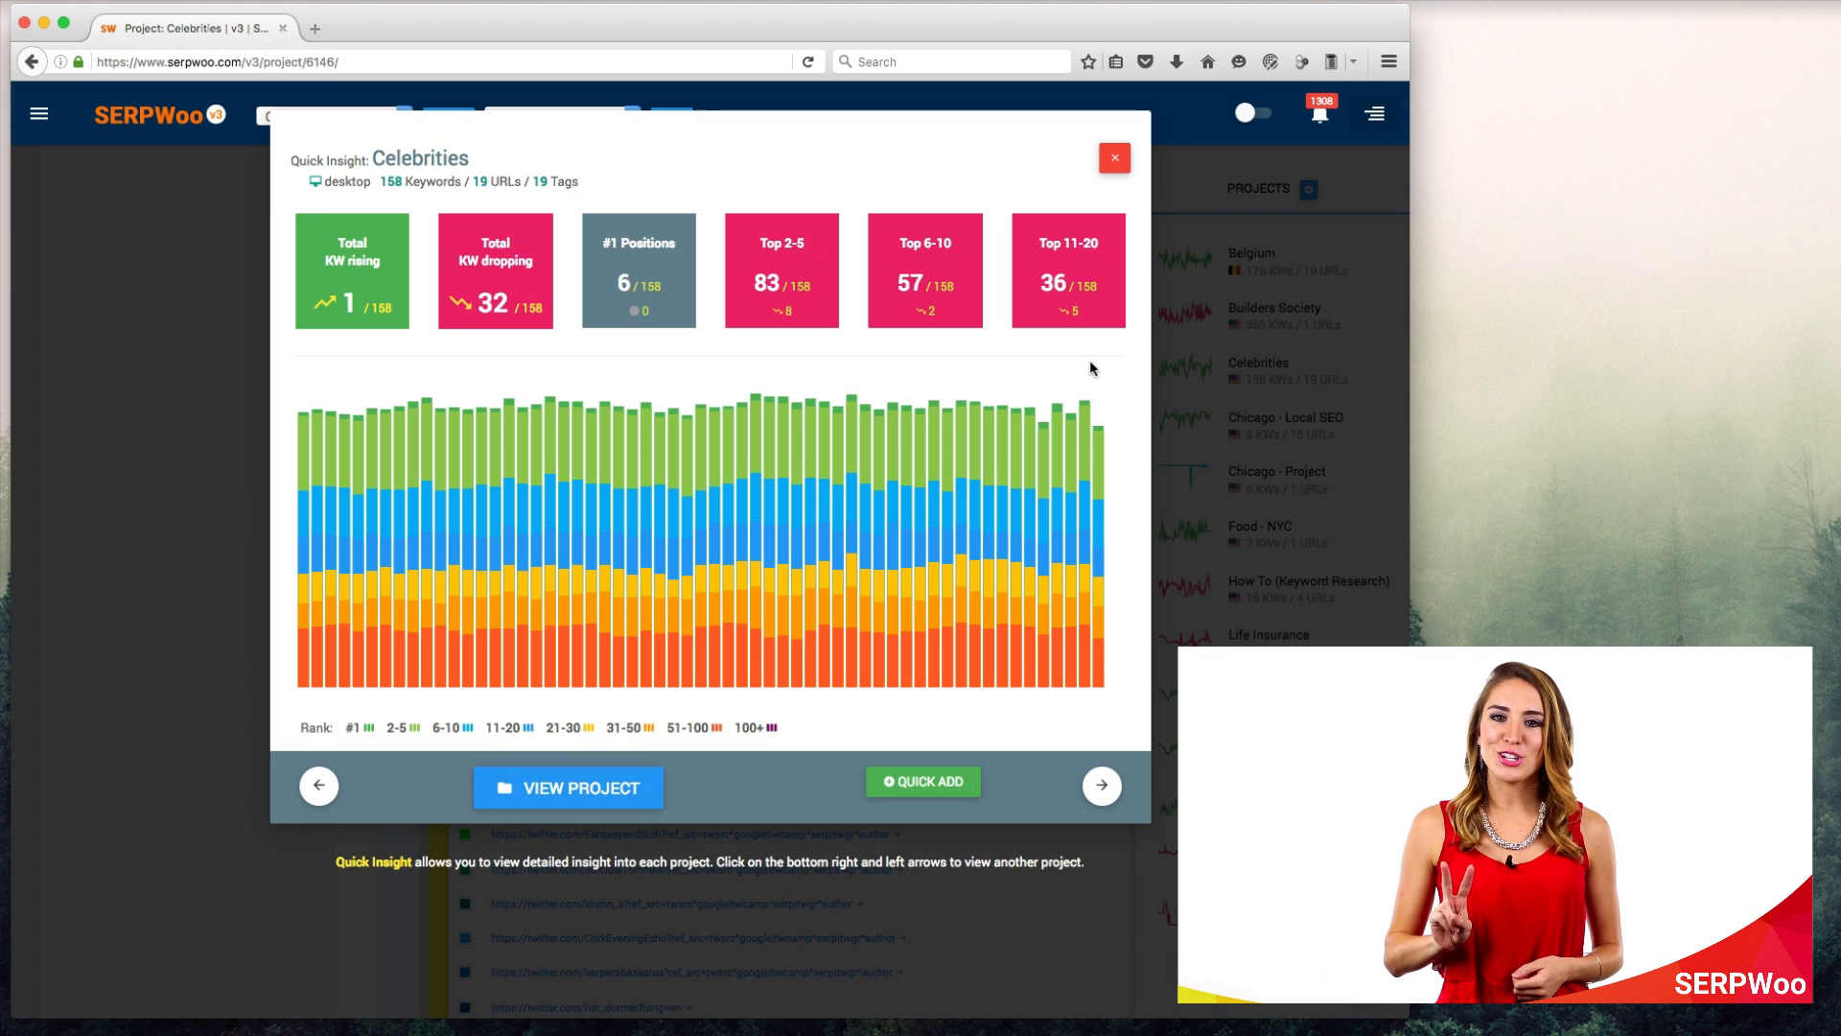
mouse_move(1101, 785)
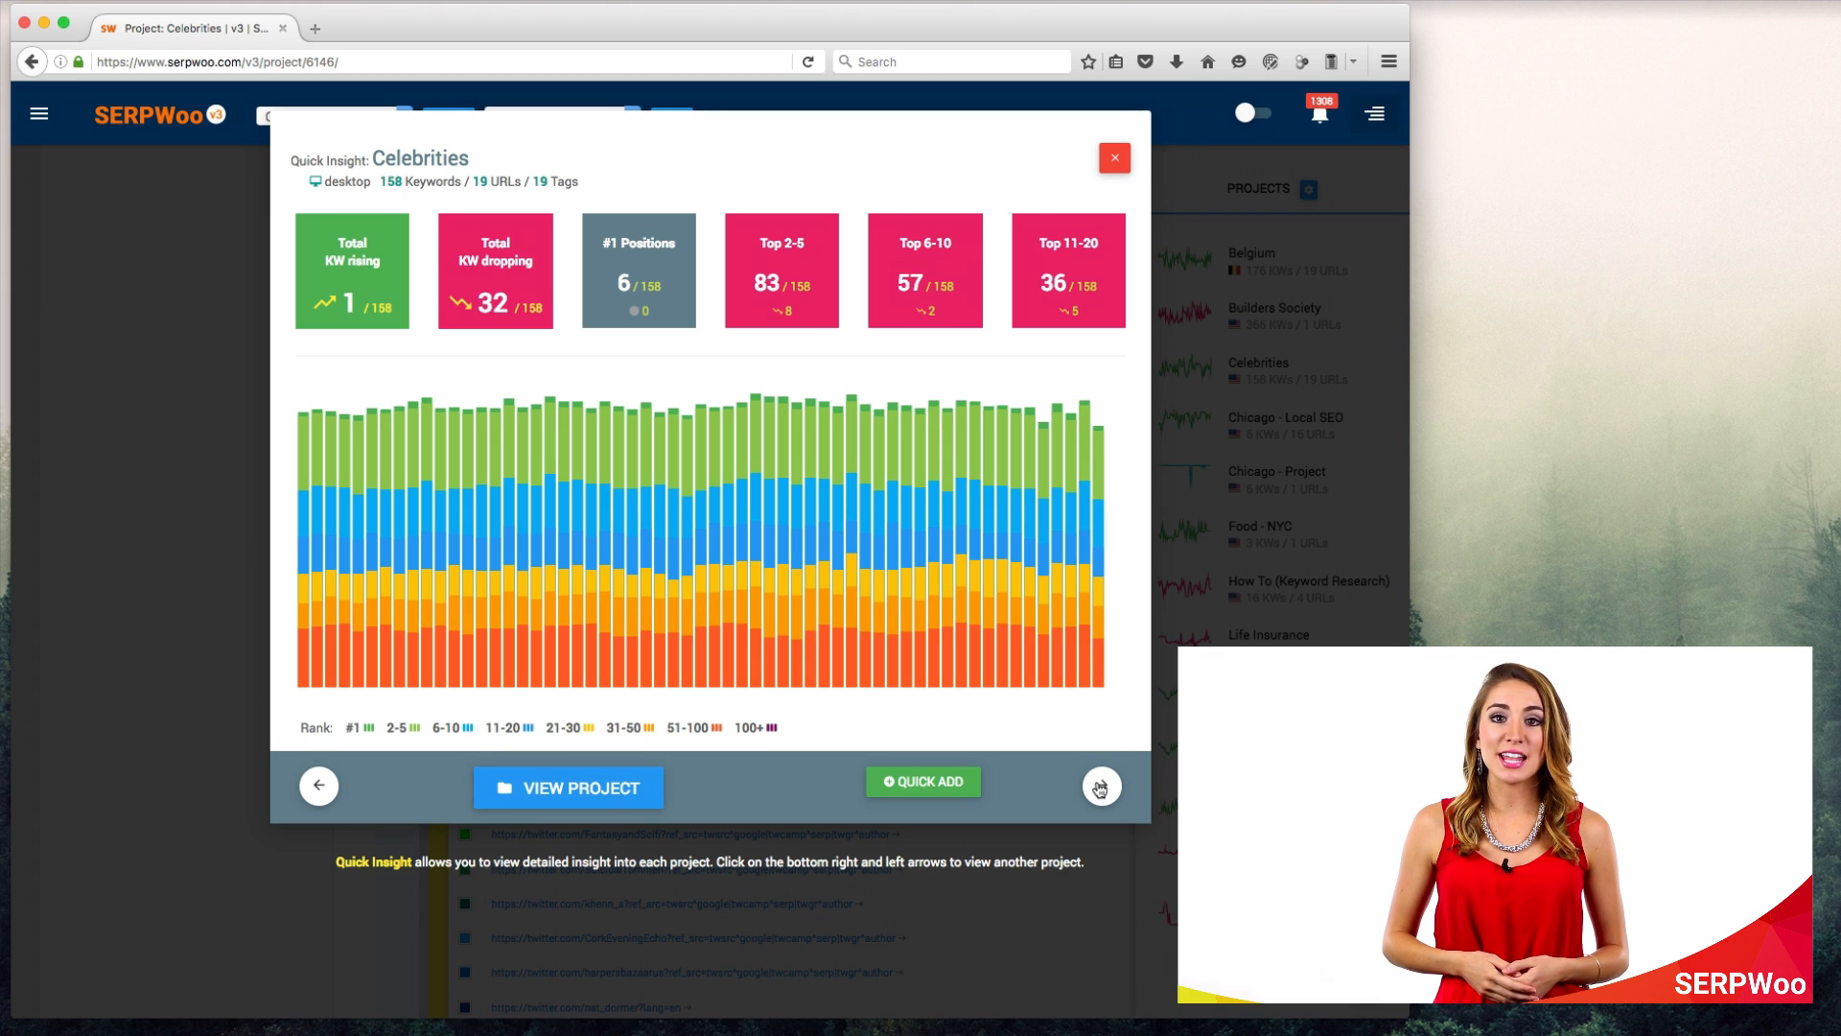
- Step Quick Insight to the Chicago - Local SEO project and close the summary
left_click(1101, 787)
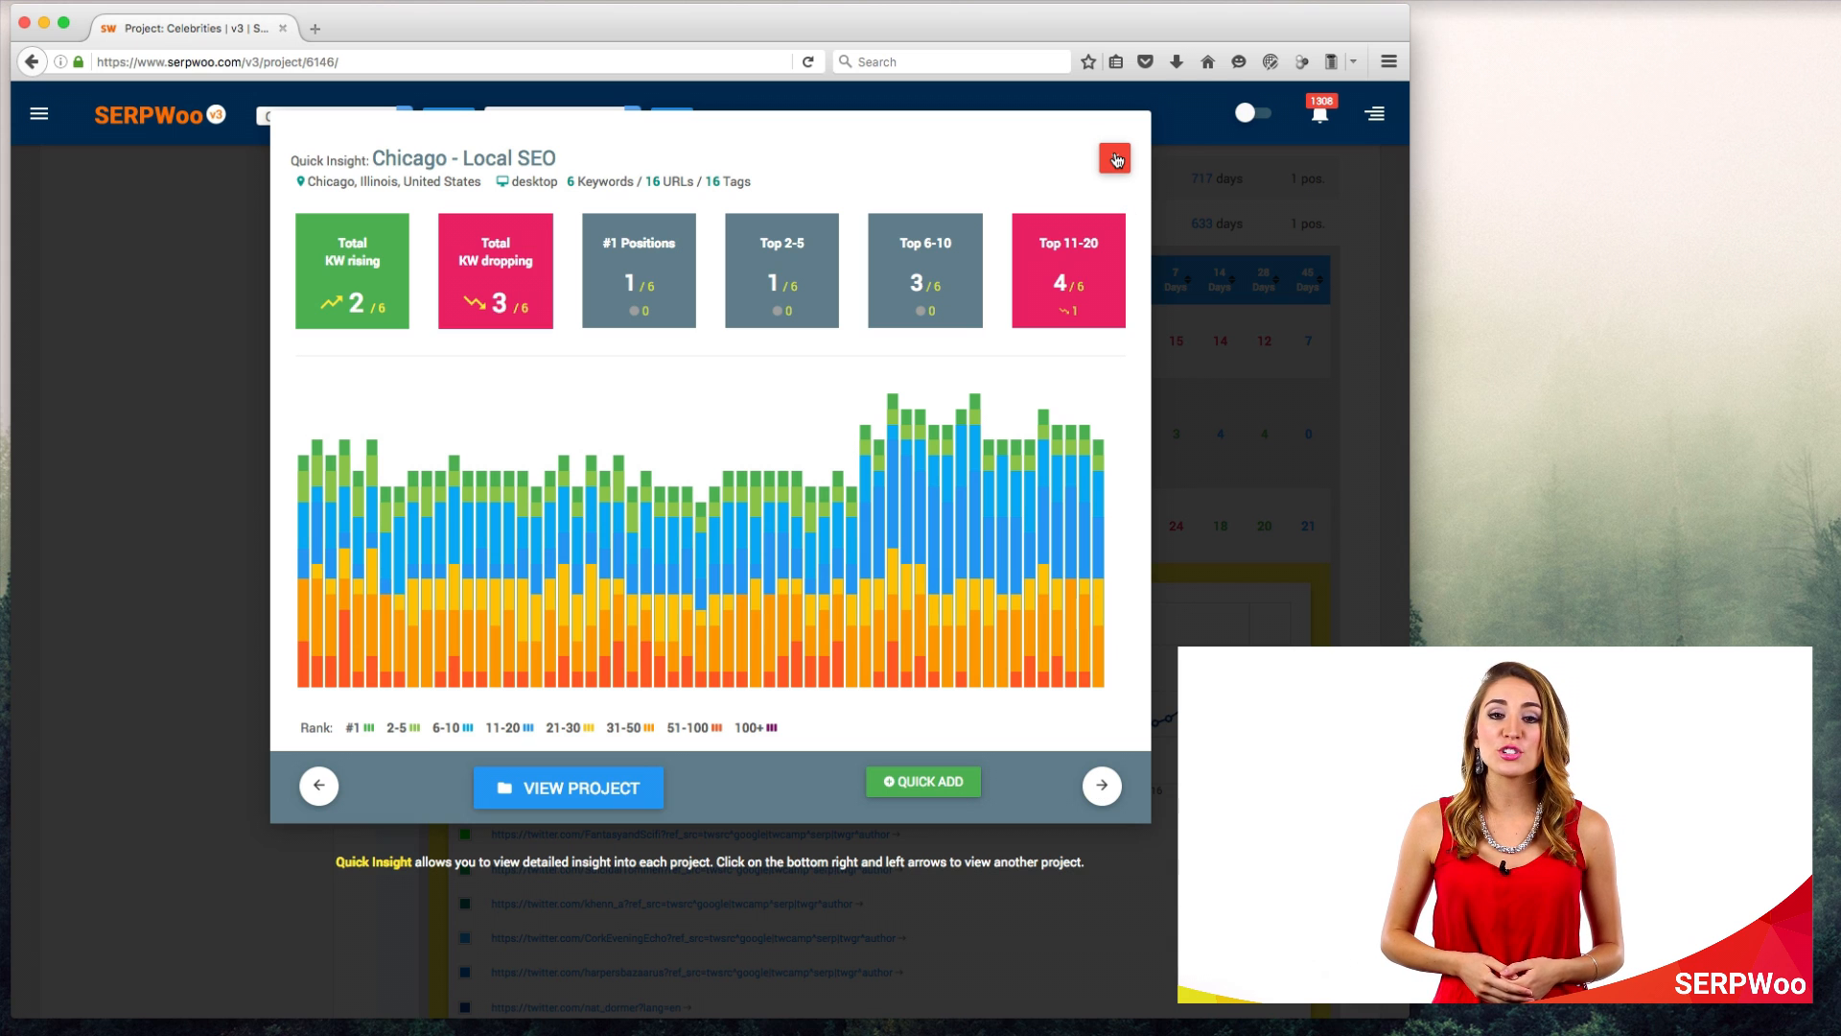
left_click(1112, 160)
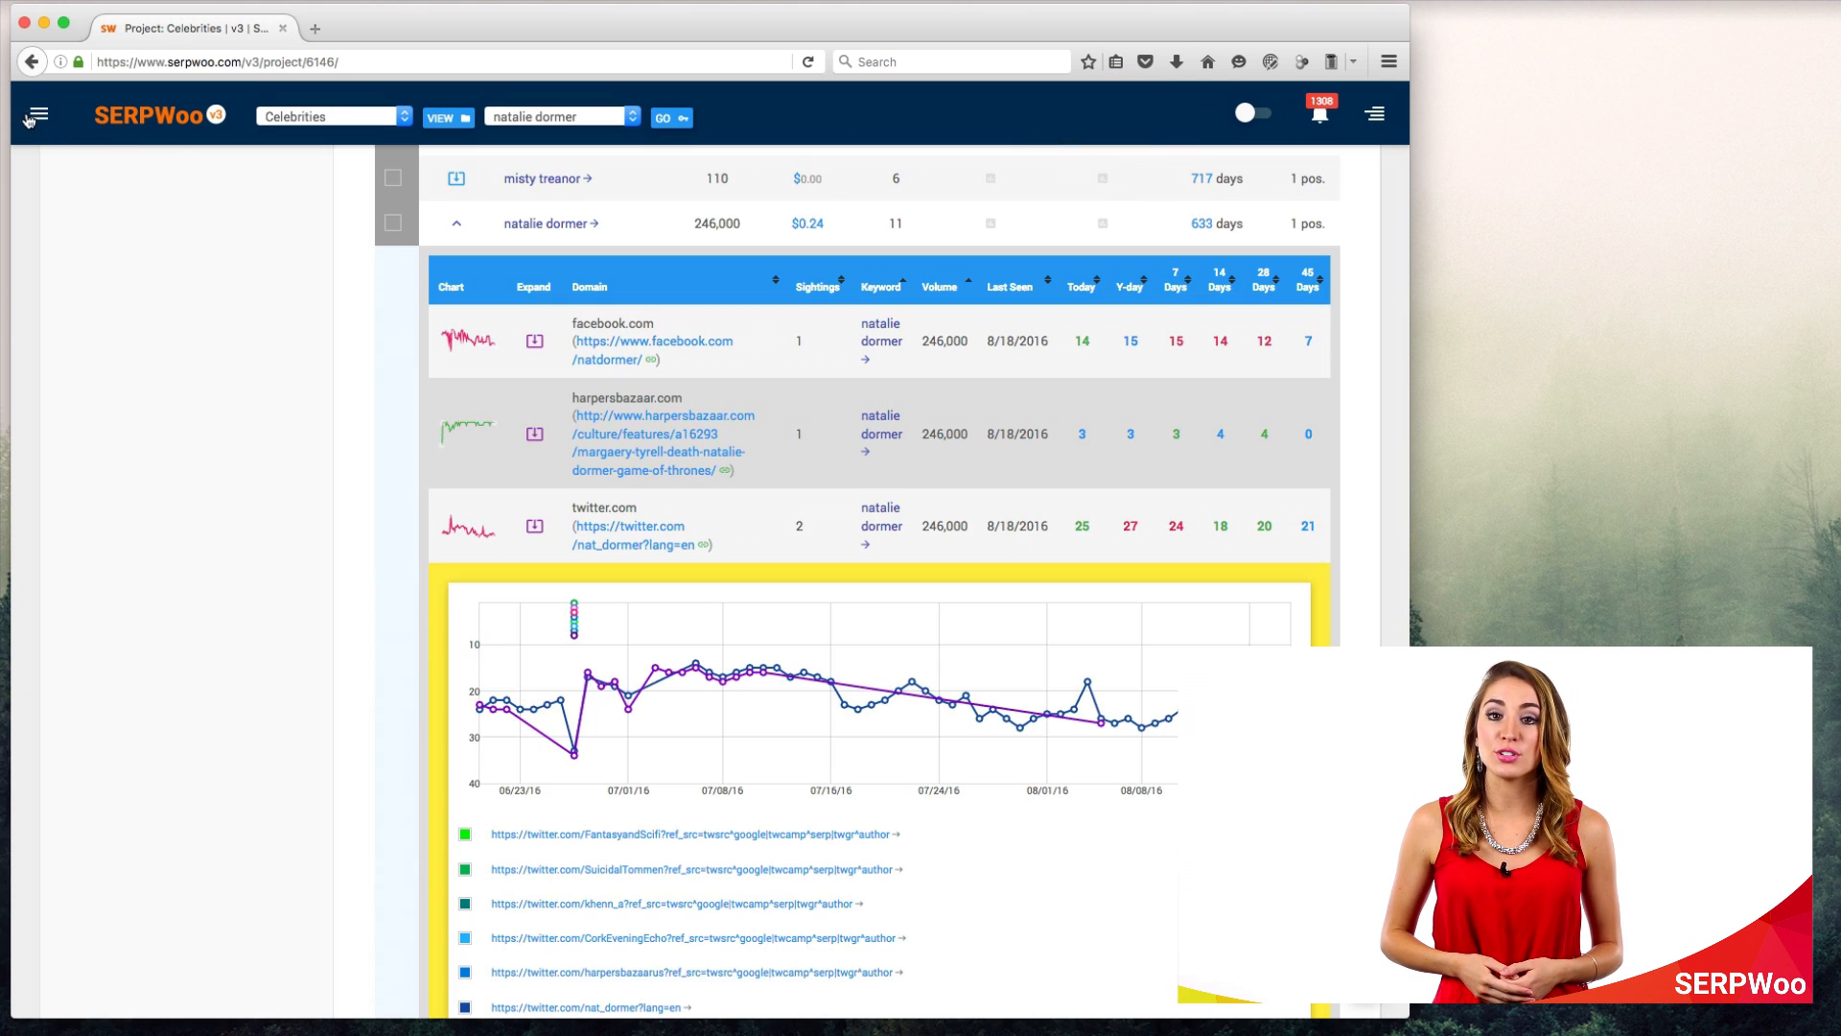
- Navigate to Keyword Finder 2.0 from the main menu
left_click(34, 115)
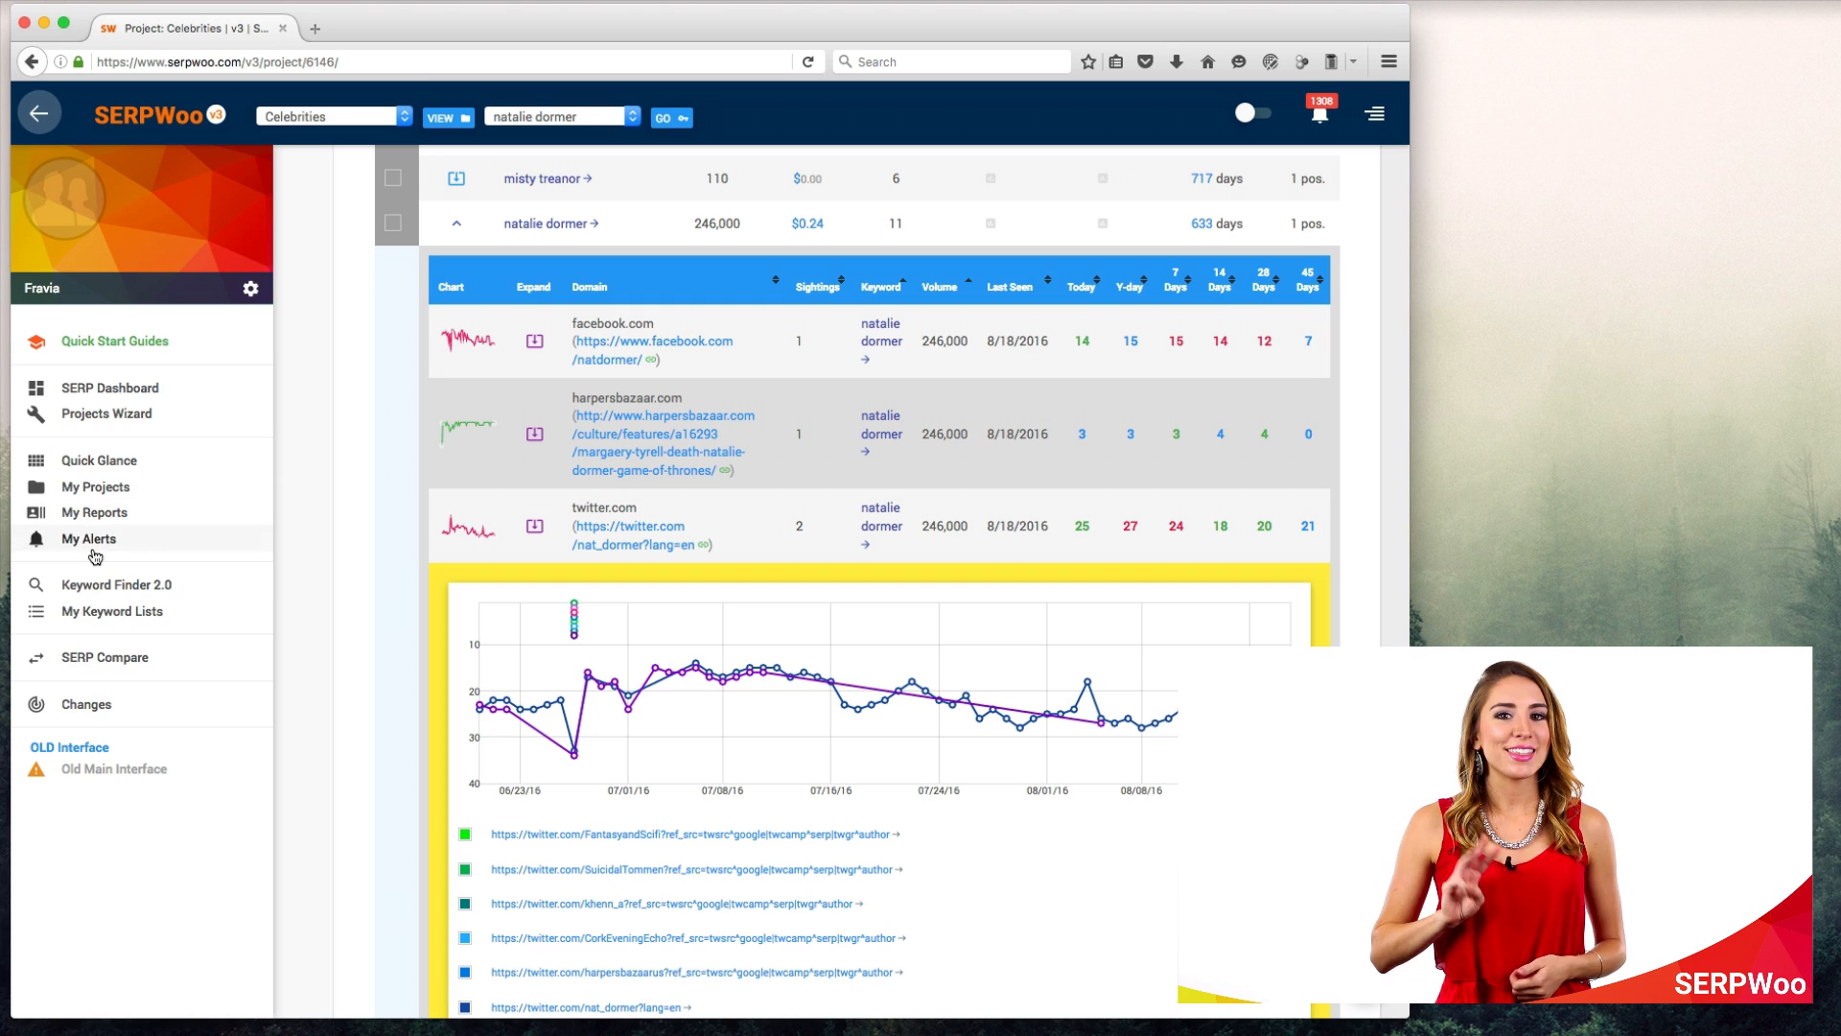
left_click(115, 583)
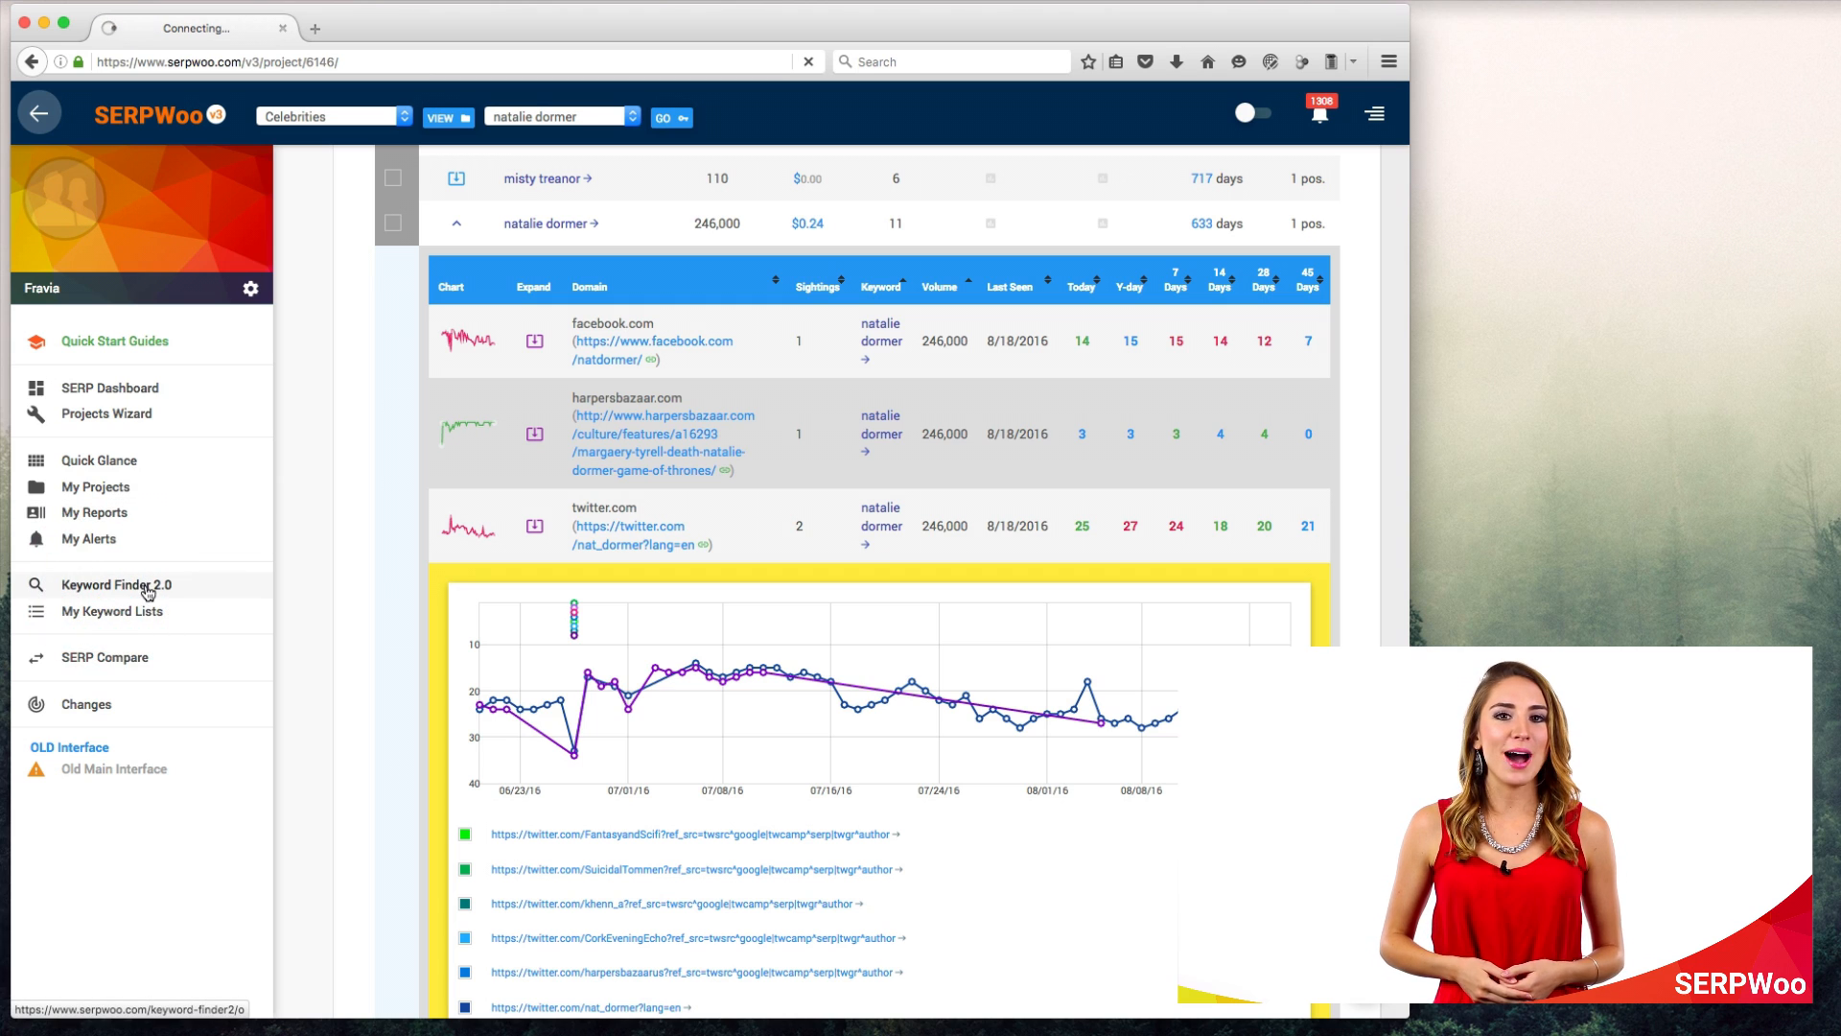
- Sort the 'best keyword tool' results by Competition, highest first, and scroll through the keyword list
left_click(117, 583)
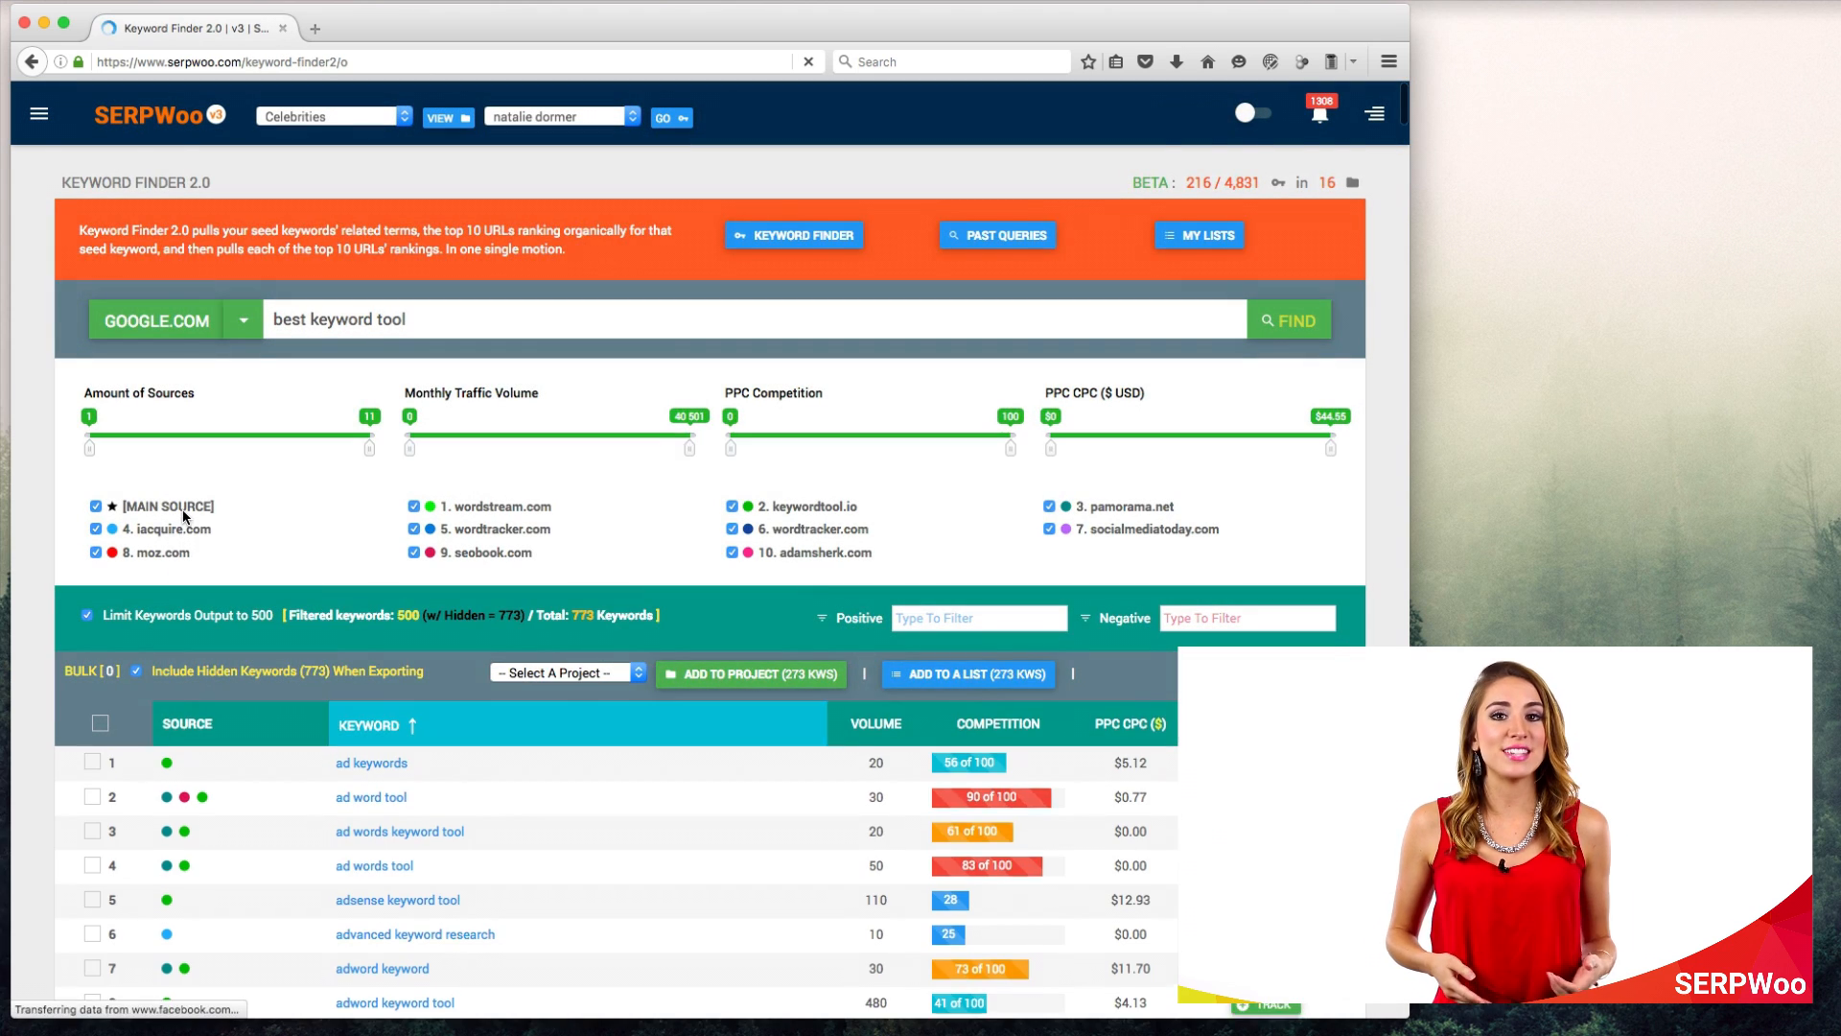
scroll("down", 3)
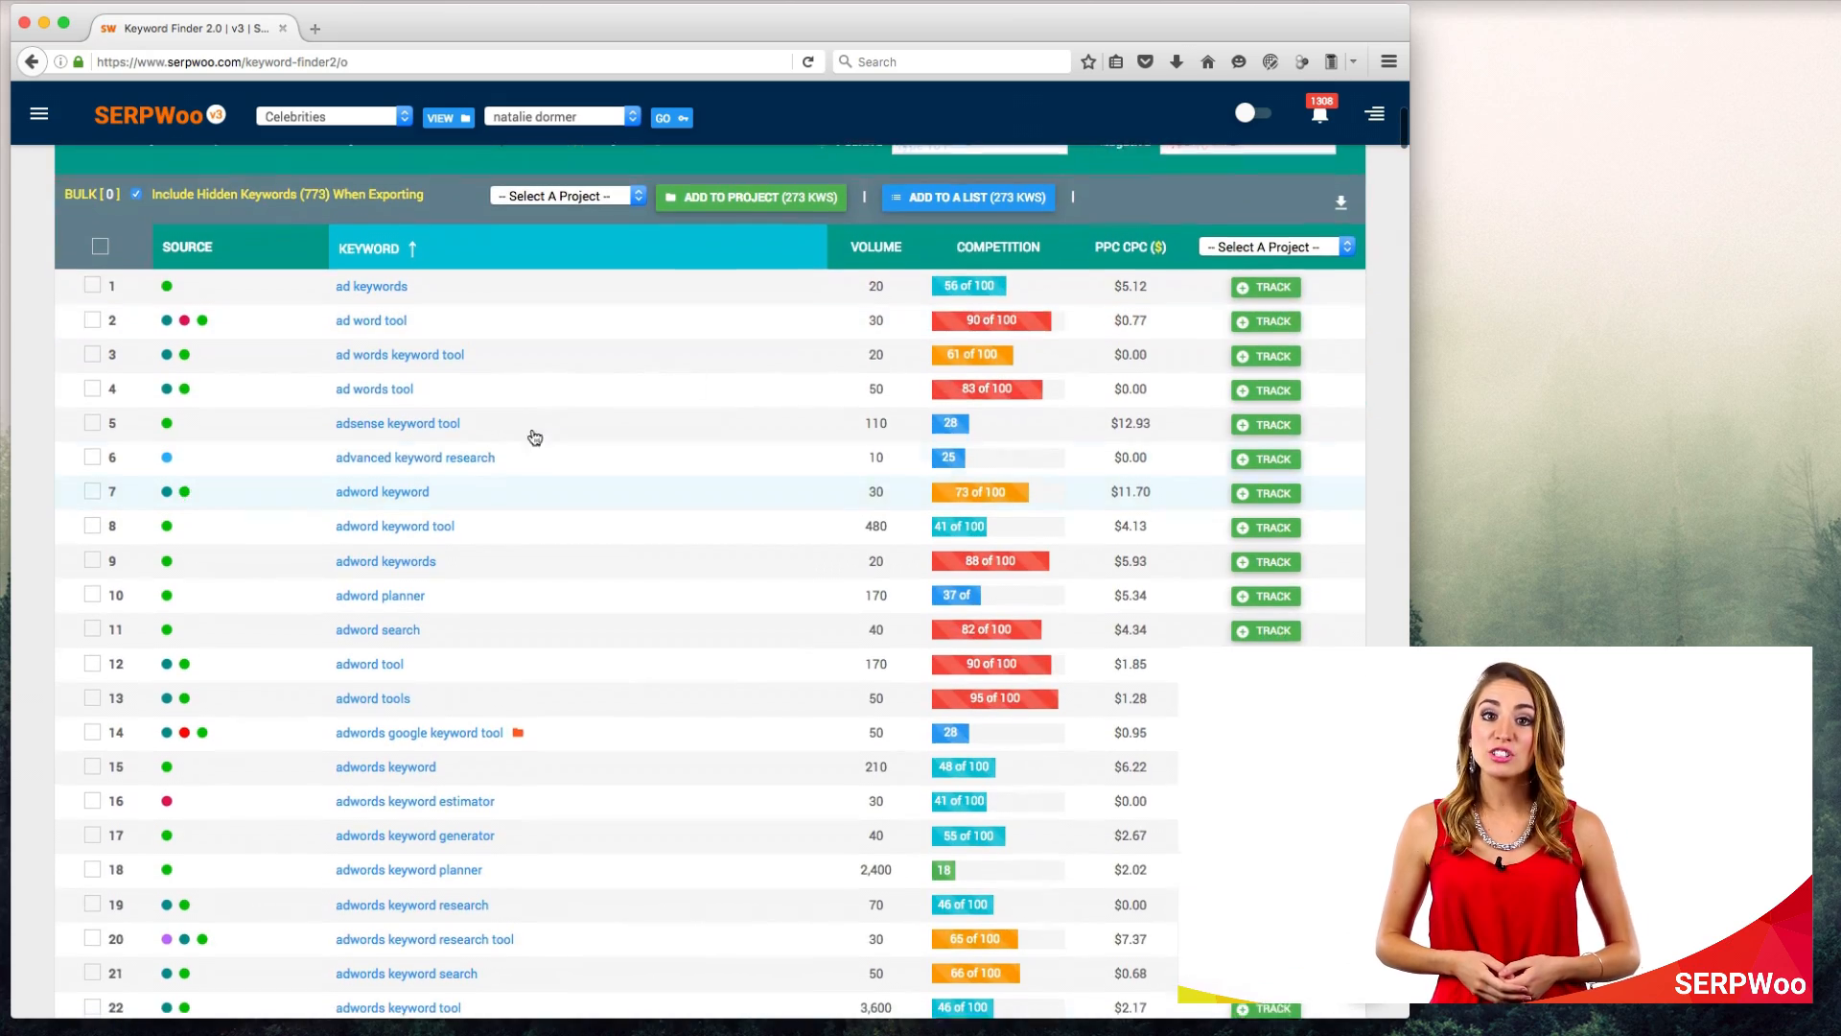
left_click(991, 240)
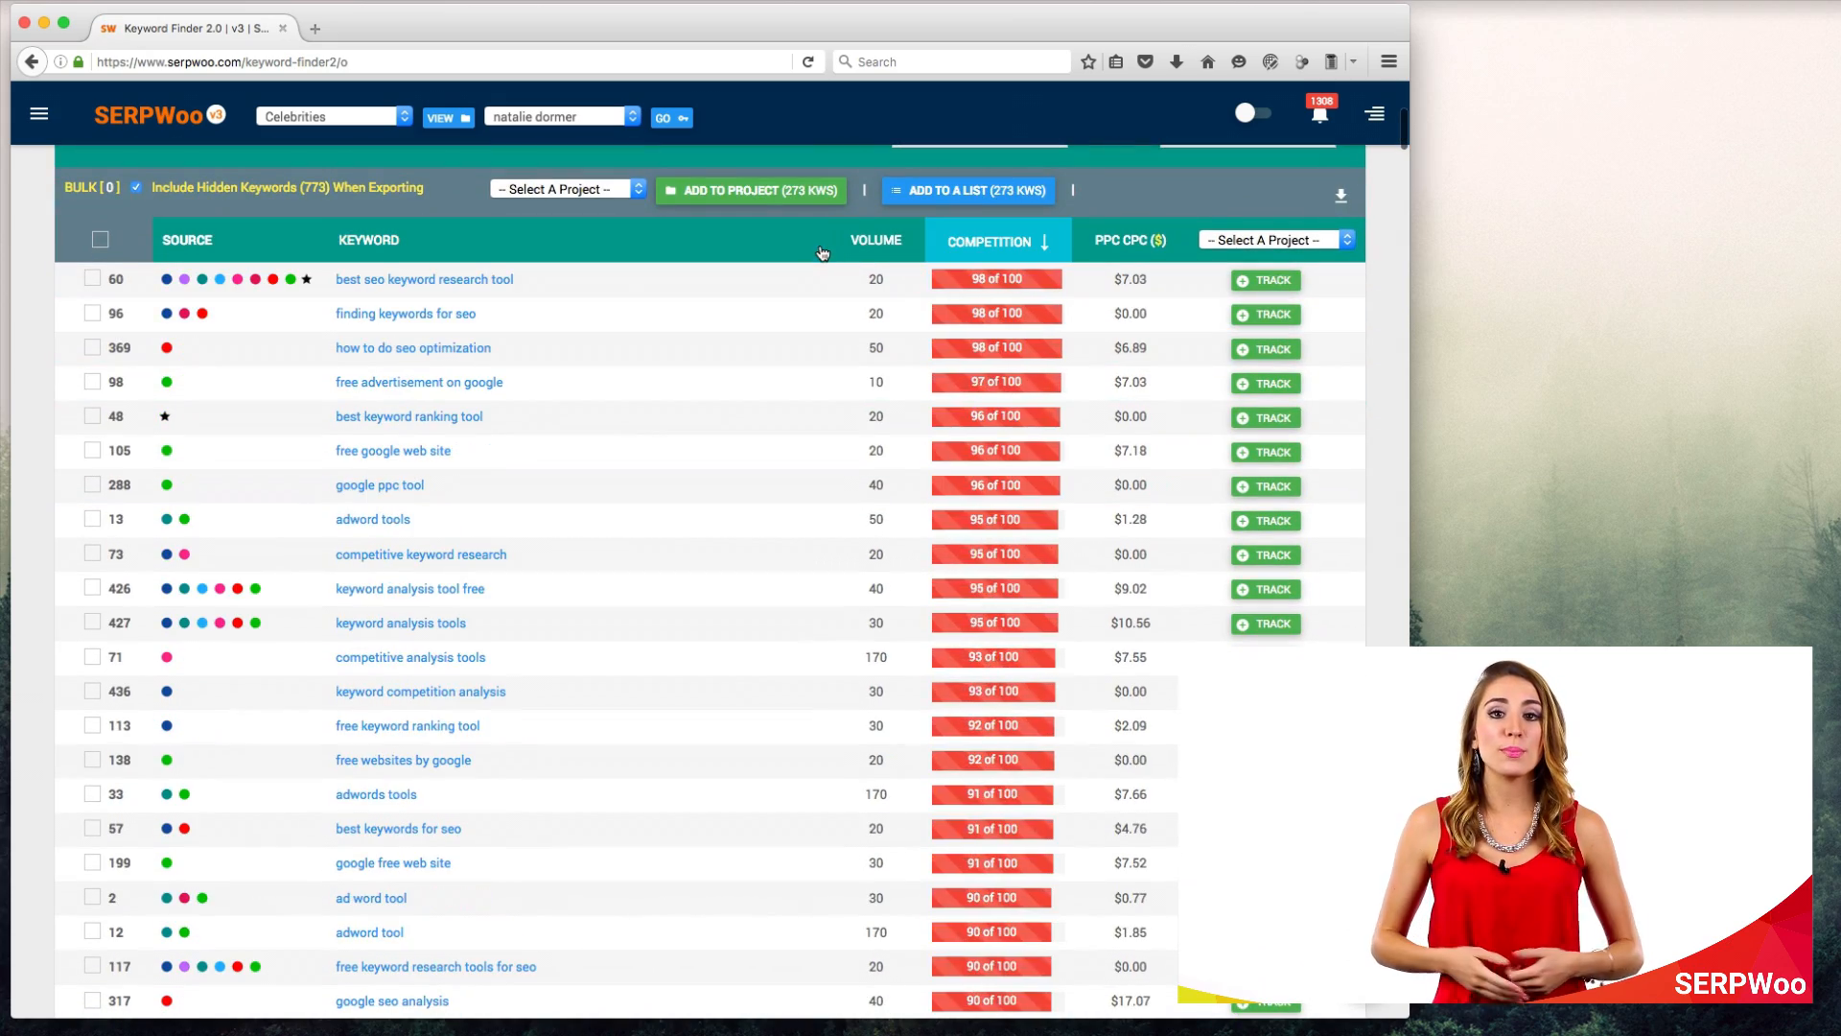
scroll("down", 3)
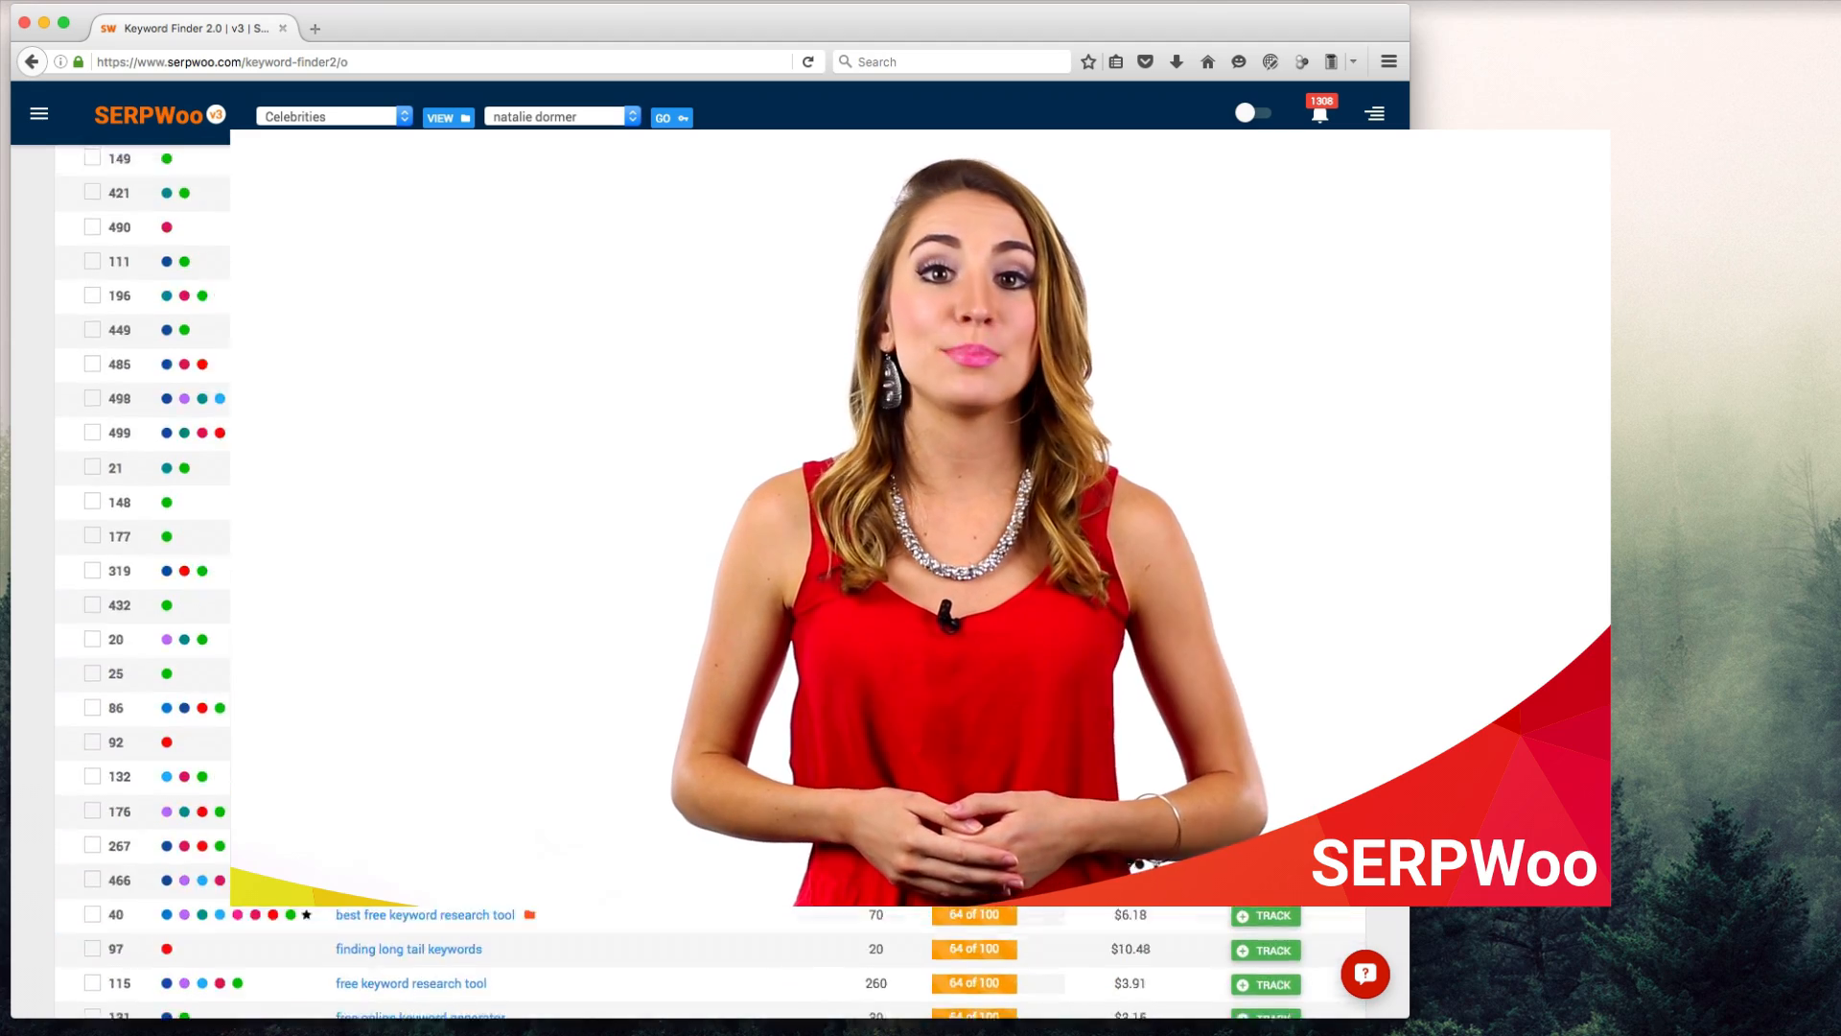
scroll("down", 3)
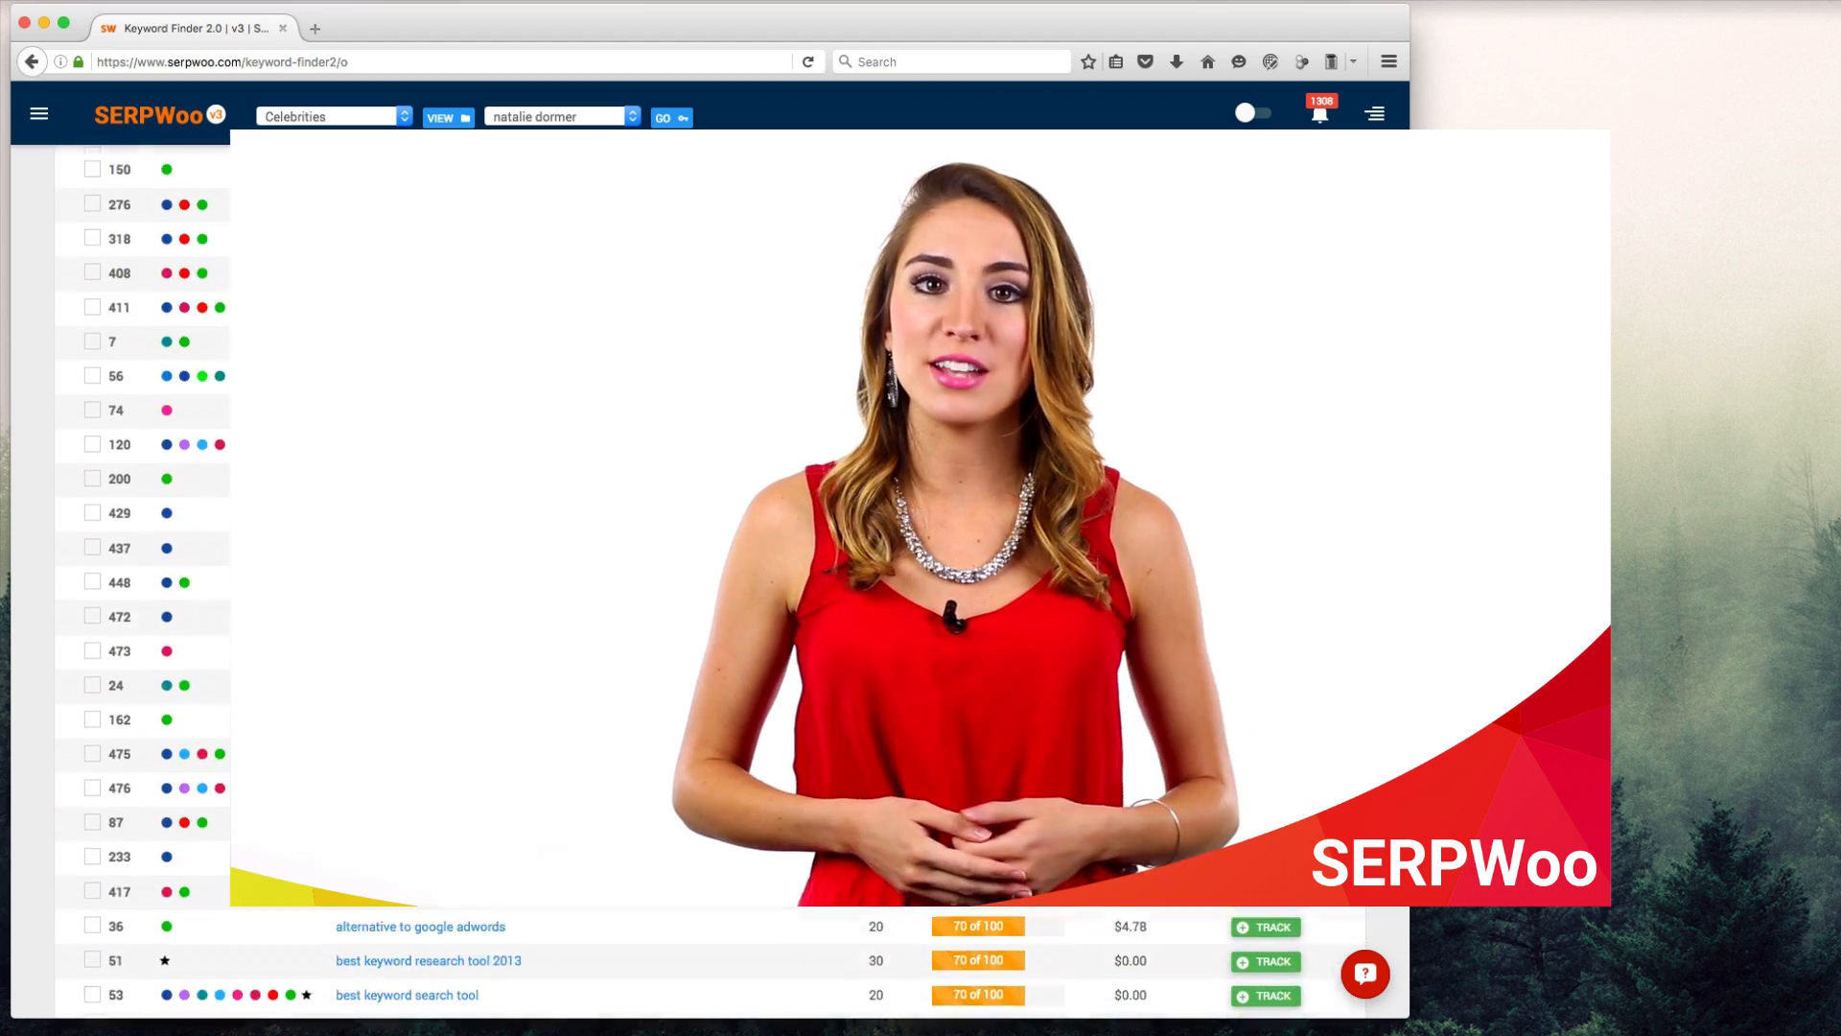